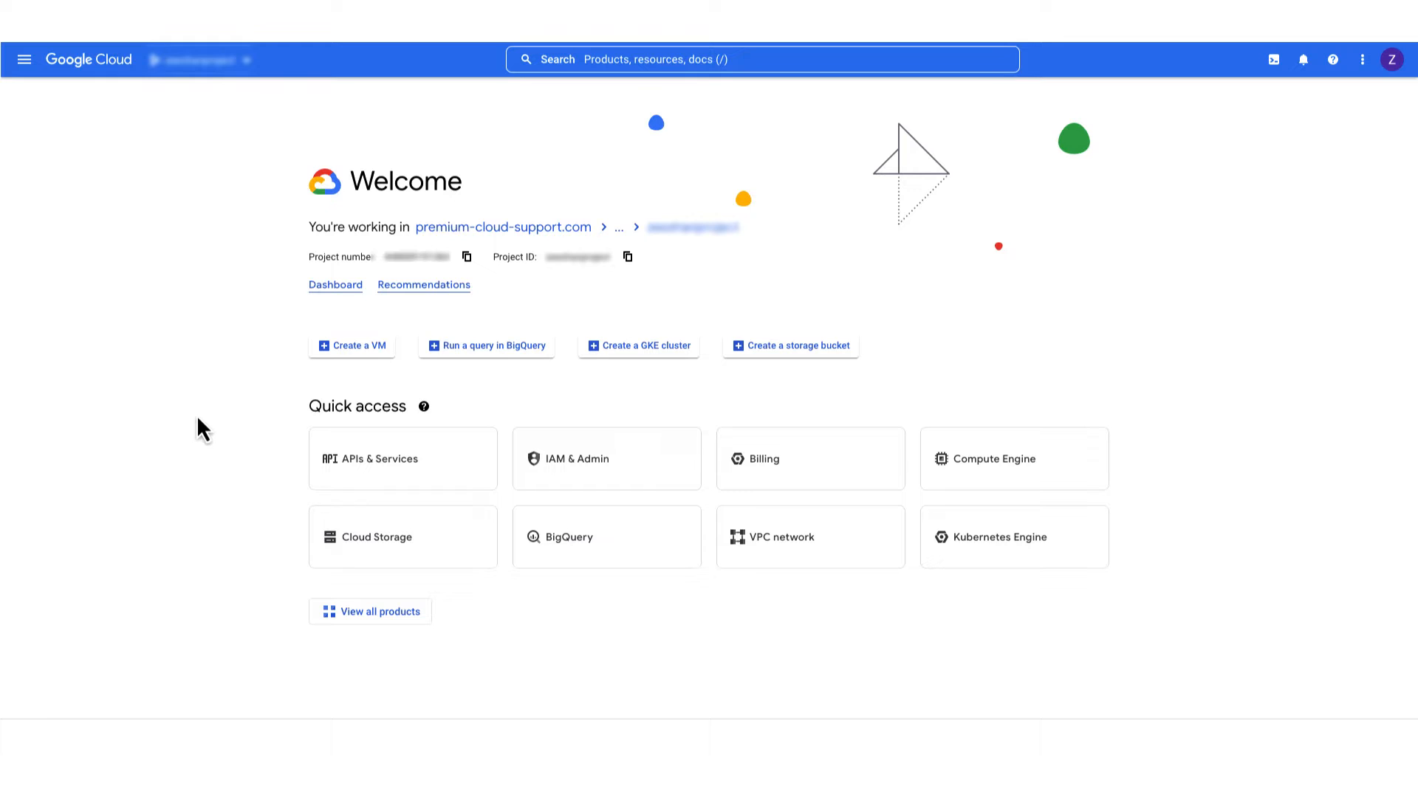
{"action": "mouse_move", "coordinate": [129, 254]}
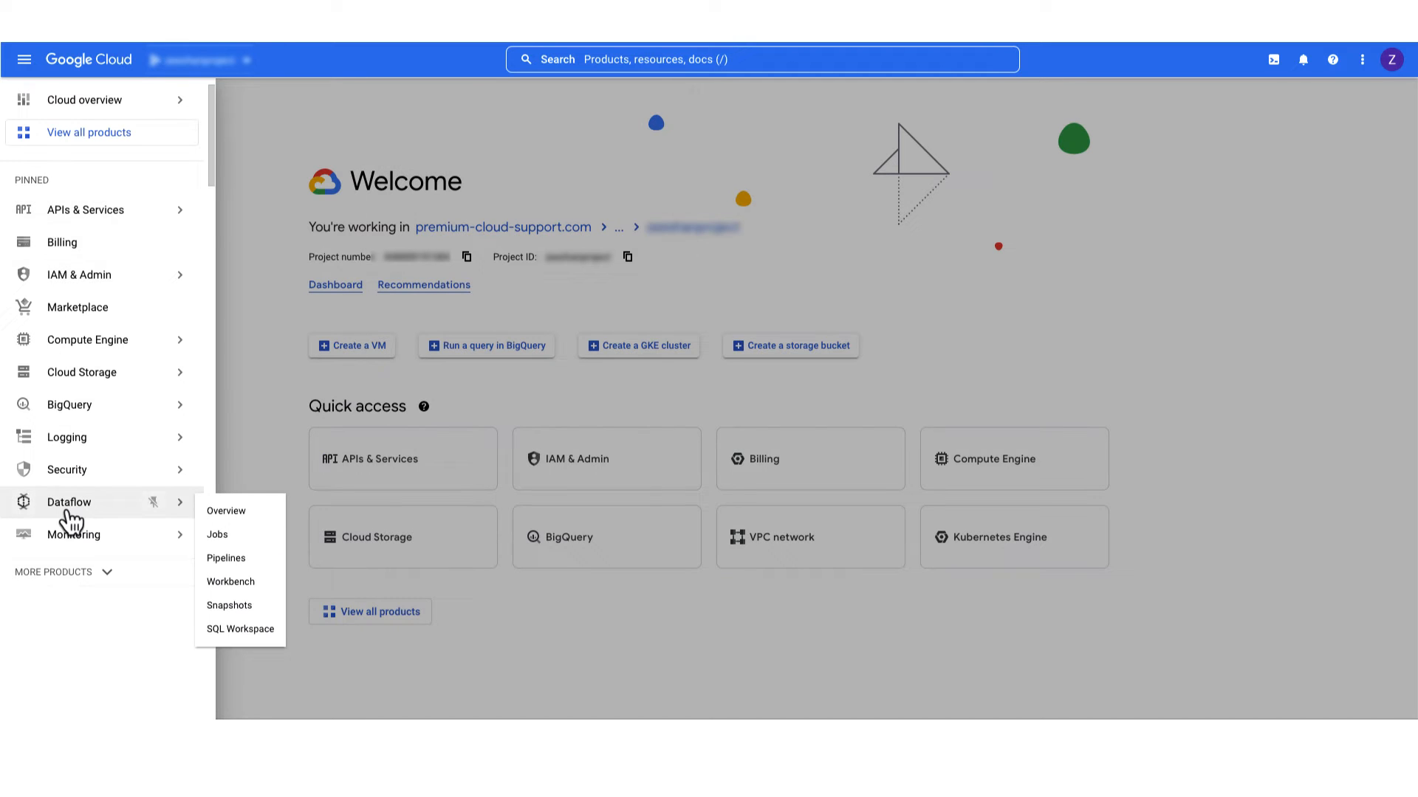
- Open the running pubsub_to_bigquery job from the Dataflow jobs list
{"action": "left_click", "coordinate": [217, 535]}
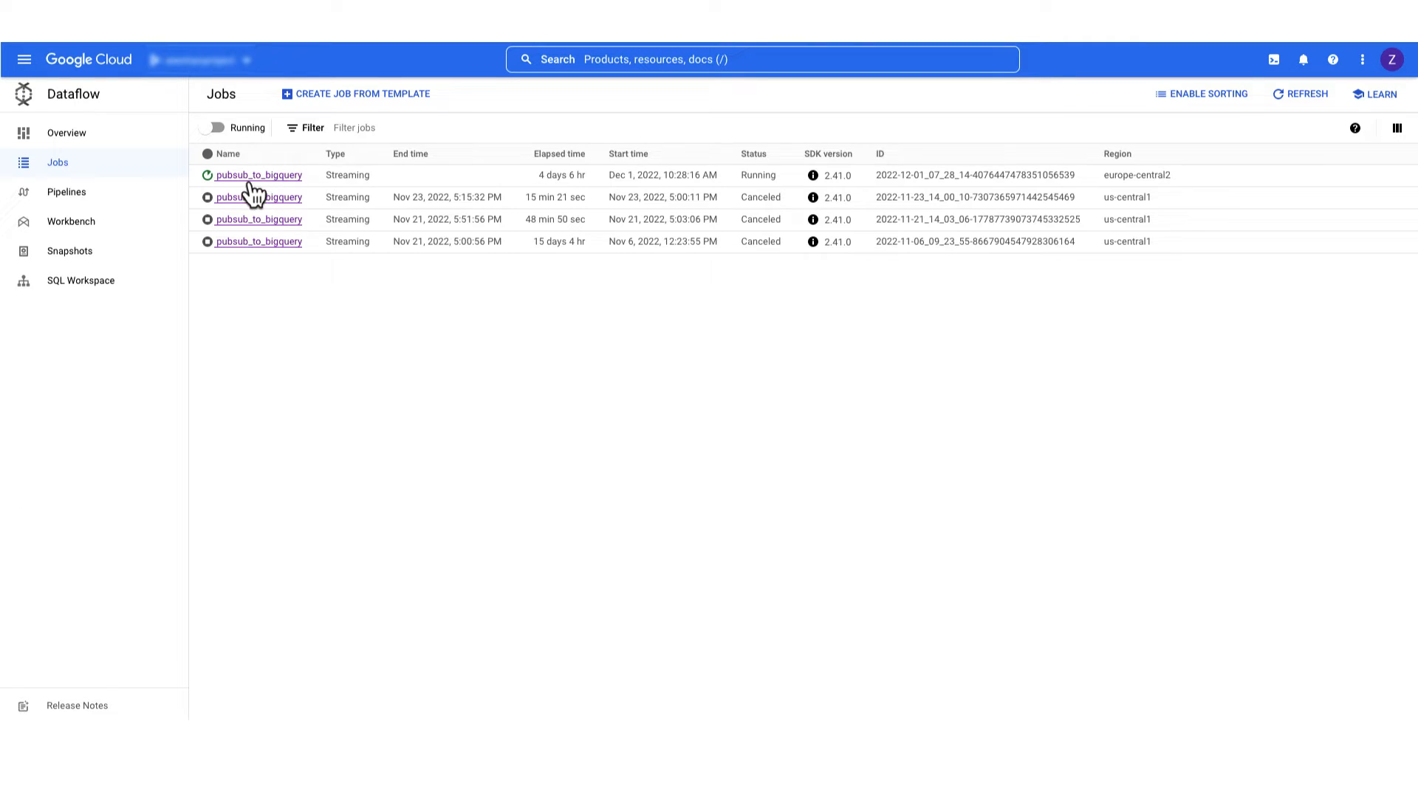
{"action": "left_click", "coordinate": [258, 175]}
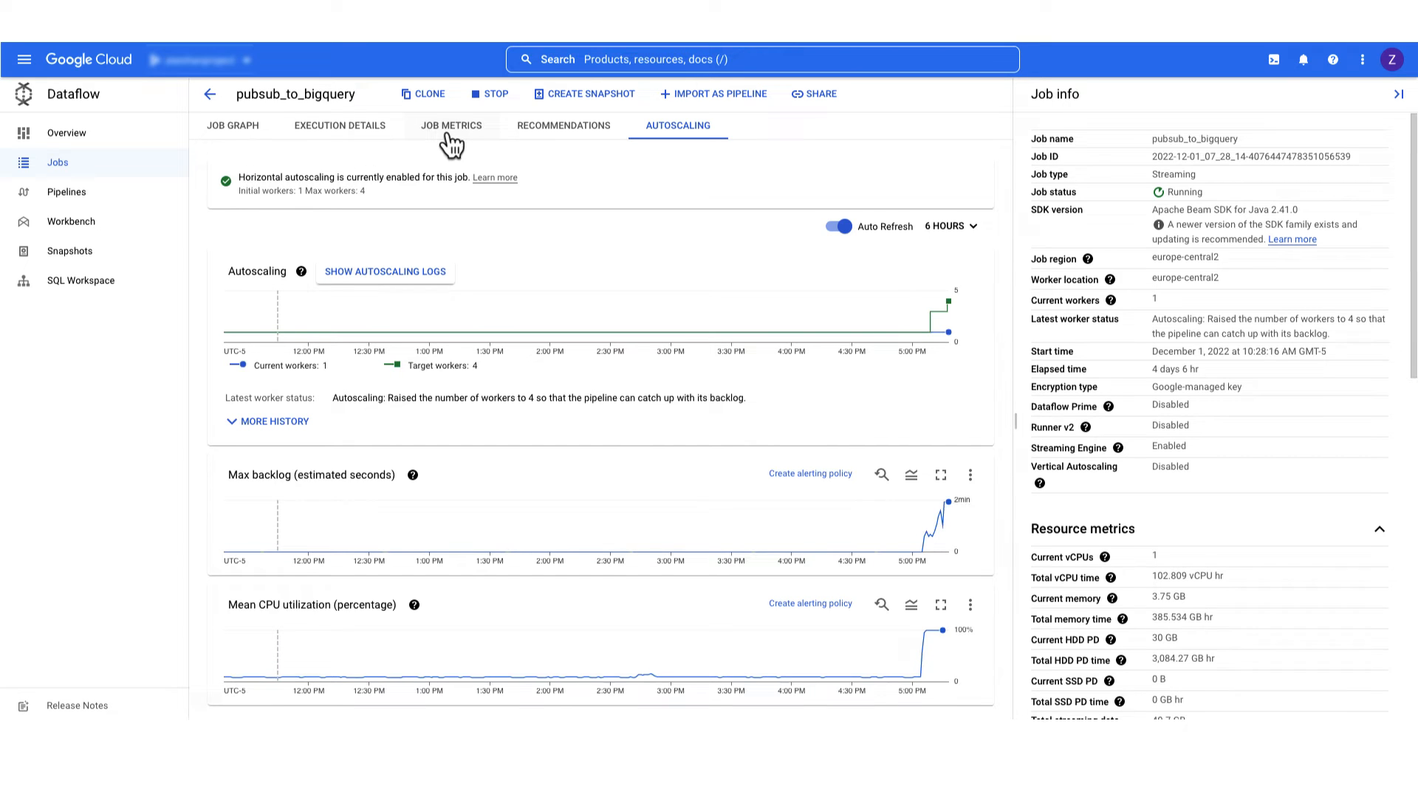
- Switch to the job's metrics to see the data freshness by stages chart
{"action": "left_click", "coordinate": [451, 124]}
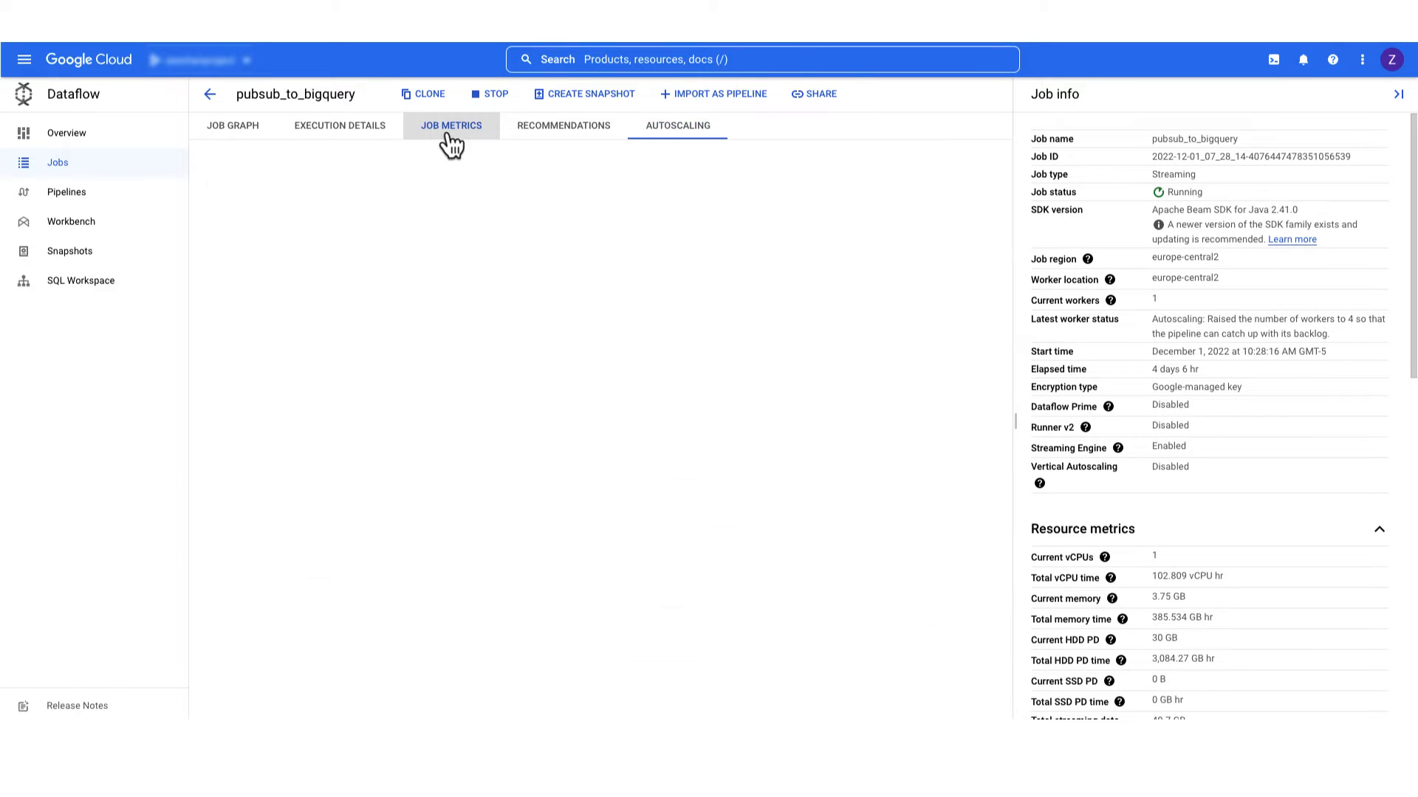
{"action": "left_click", "coordinate": [451, 125]}
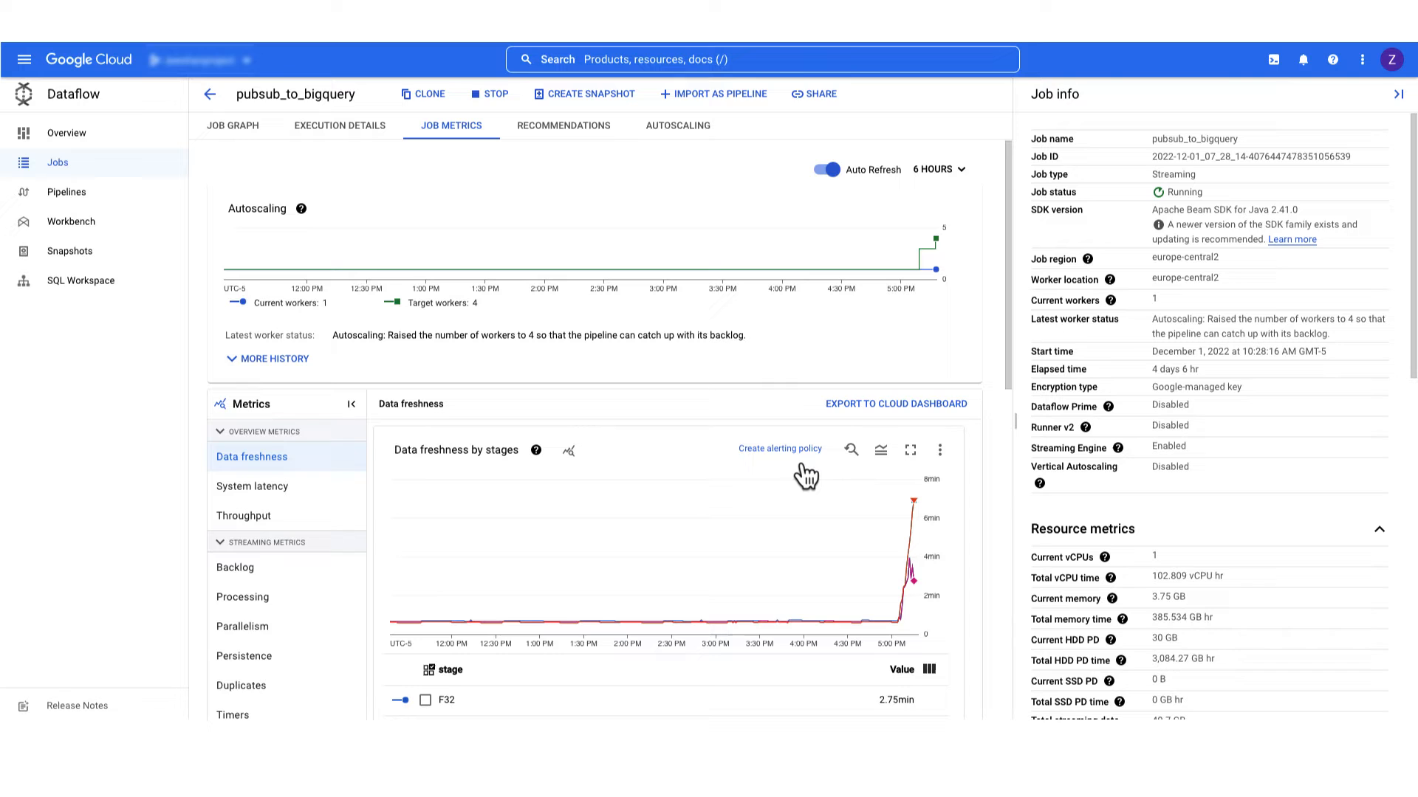
{"action": "mouse_move", "coordinate": [910, 552]}
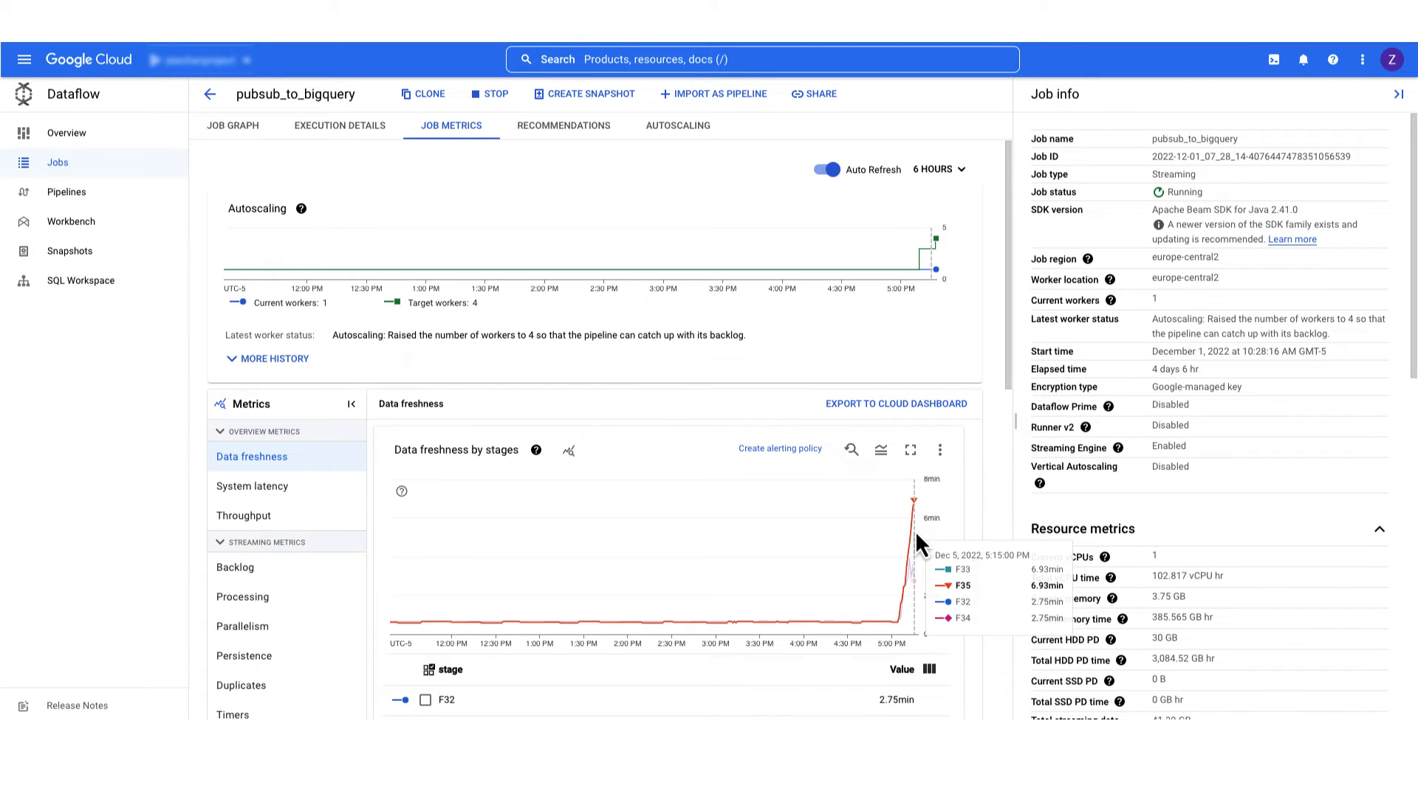
{"action": "mouse_move", "coordinate": [647, 183]}
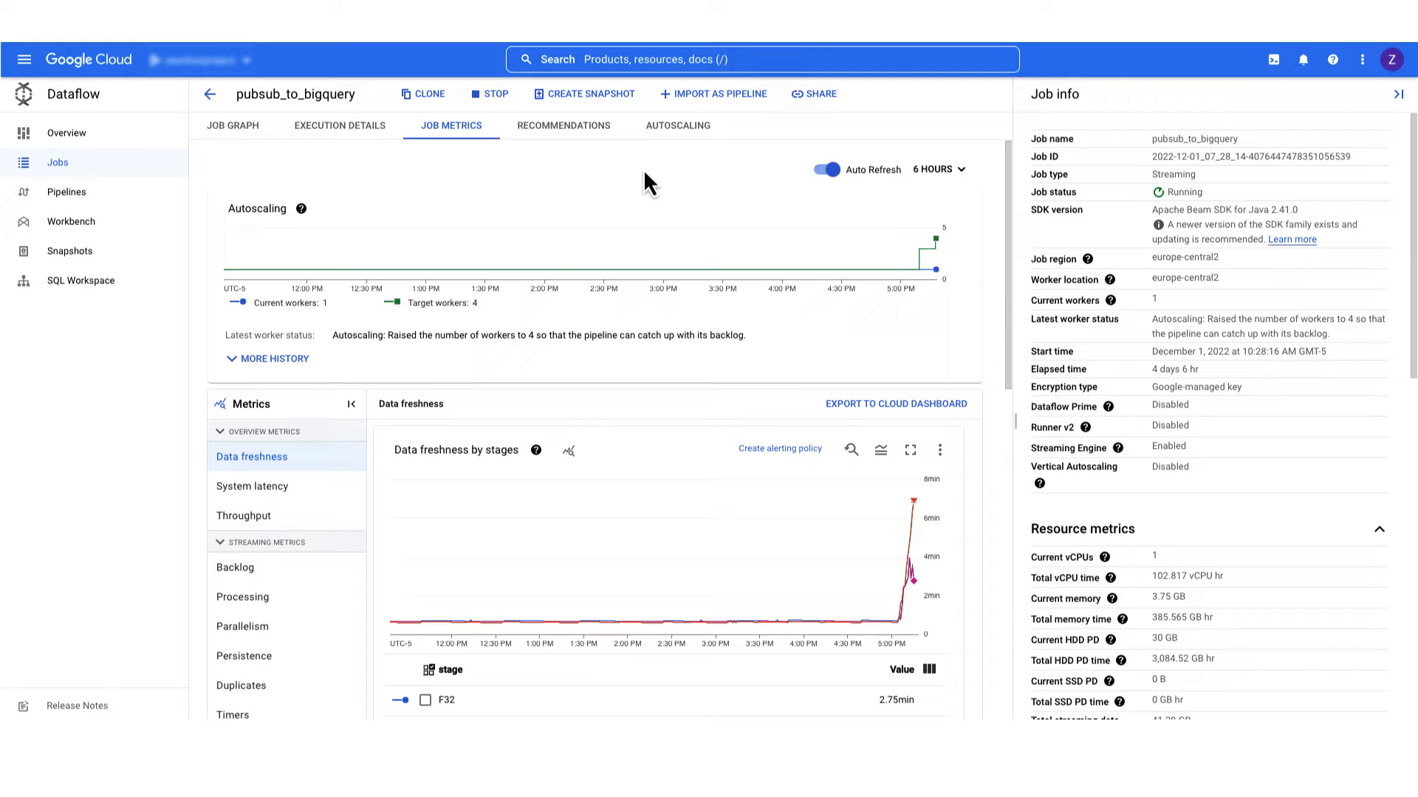
- Switch to the job's autoscaling charts for max backlog and mean CPU utilization
{"action": "left_click", "coordinate": [677, 124]}
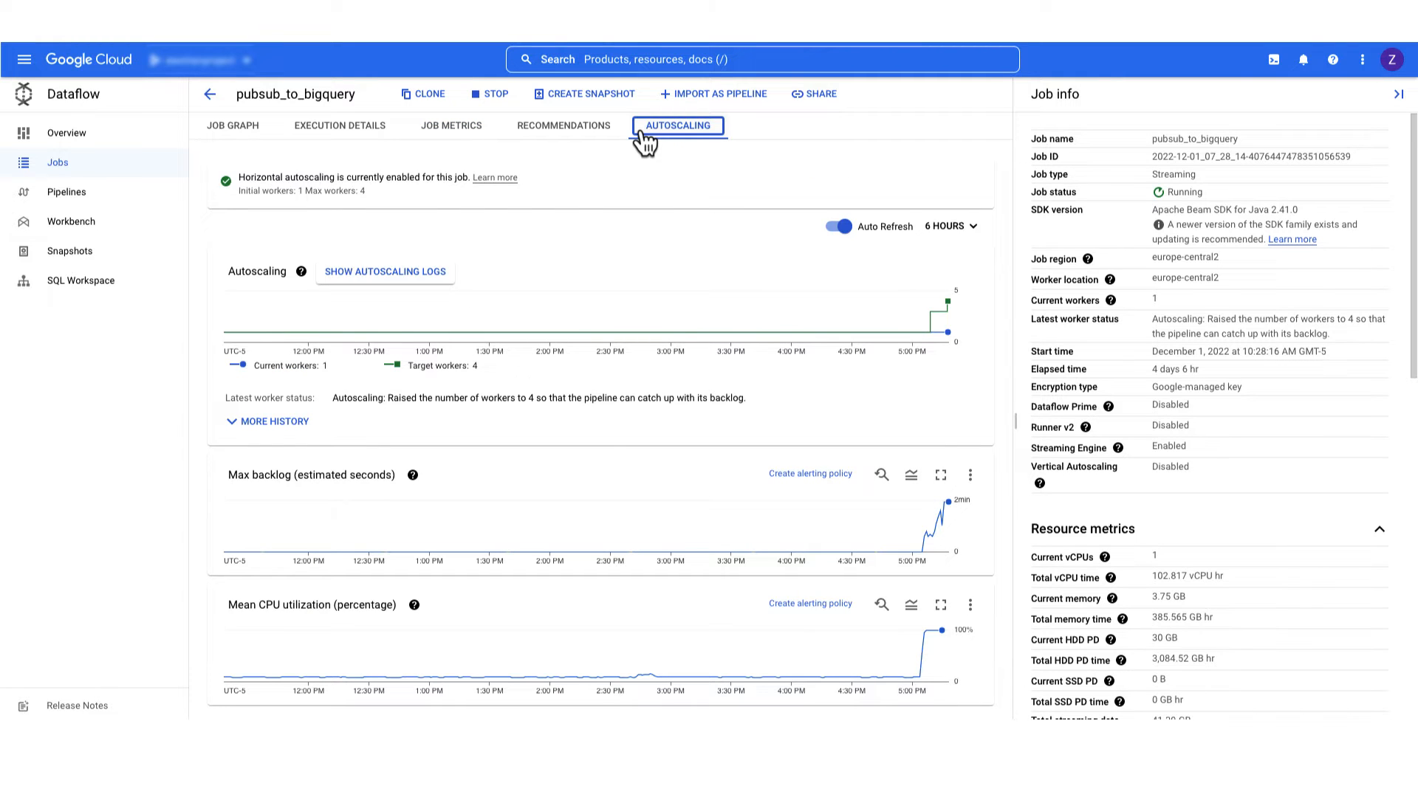
{"action": "mouse_move", "coordinate": [858, 306]}
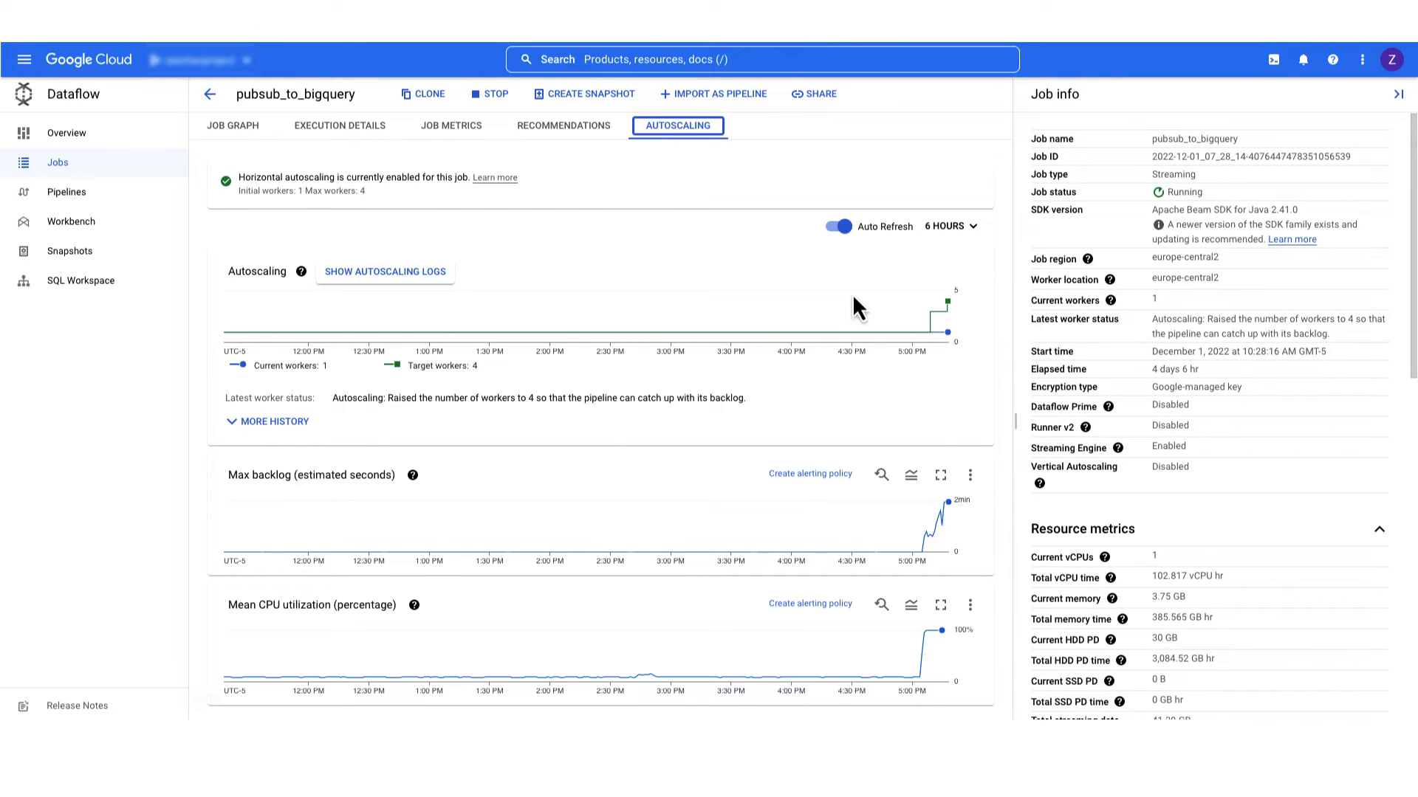
{"action": "mouse_move", "coordinate": [945, 321]}
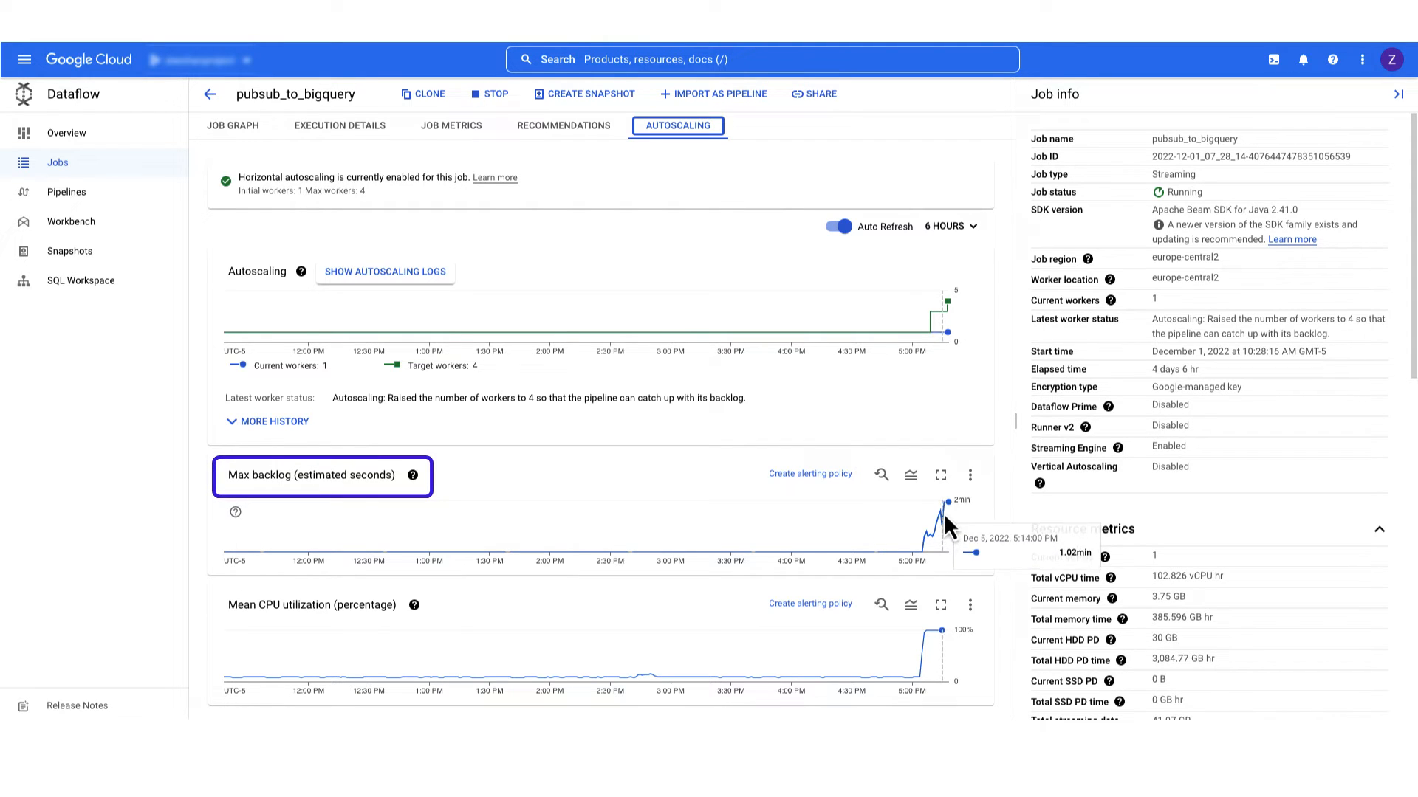
{"action": "mouse_move", "coordinate": [949, 519]}
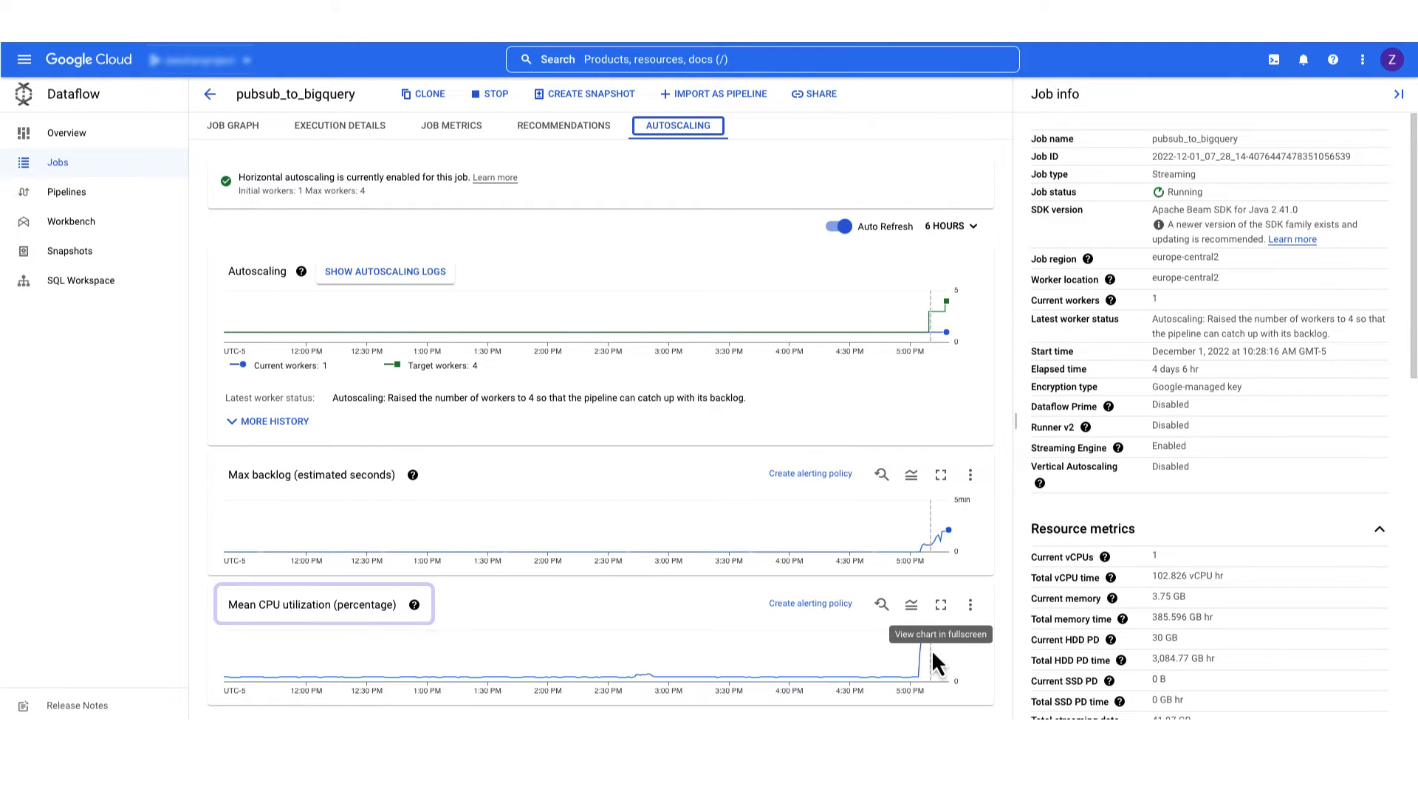
{"action": "mouse_move", "coordinate": [940, 647]}
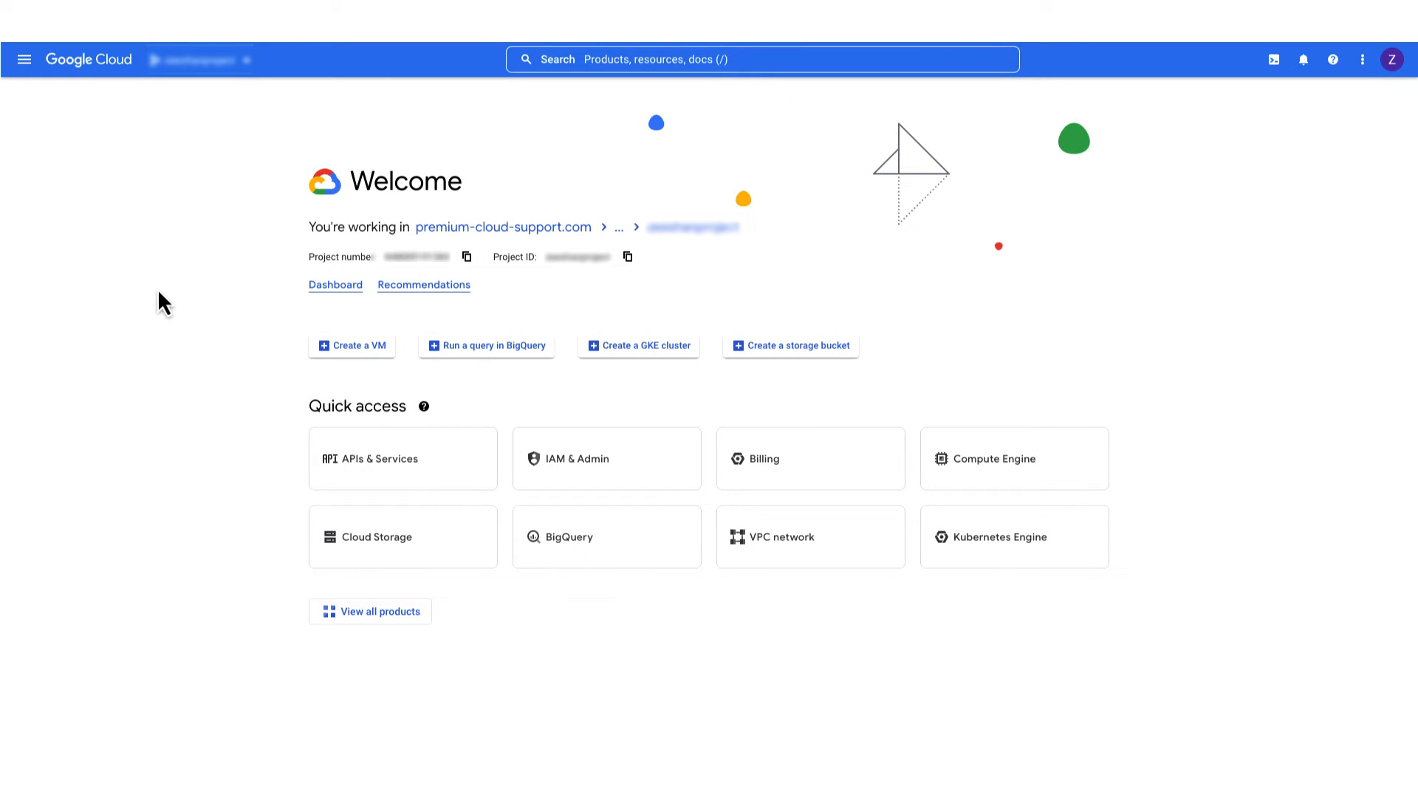
- Go to the project's Quotas page under IAM & Admin
{"action": "left_click", "coordinate": [25, 59]}
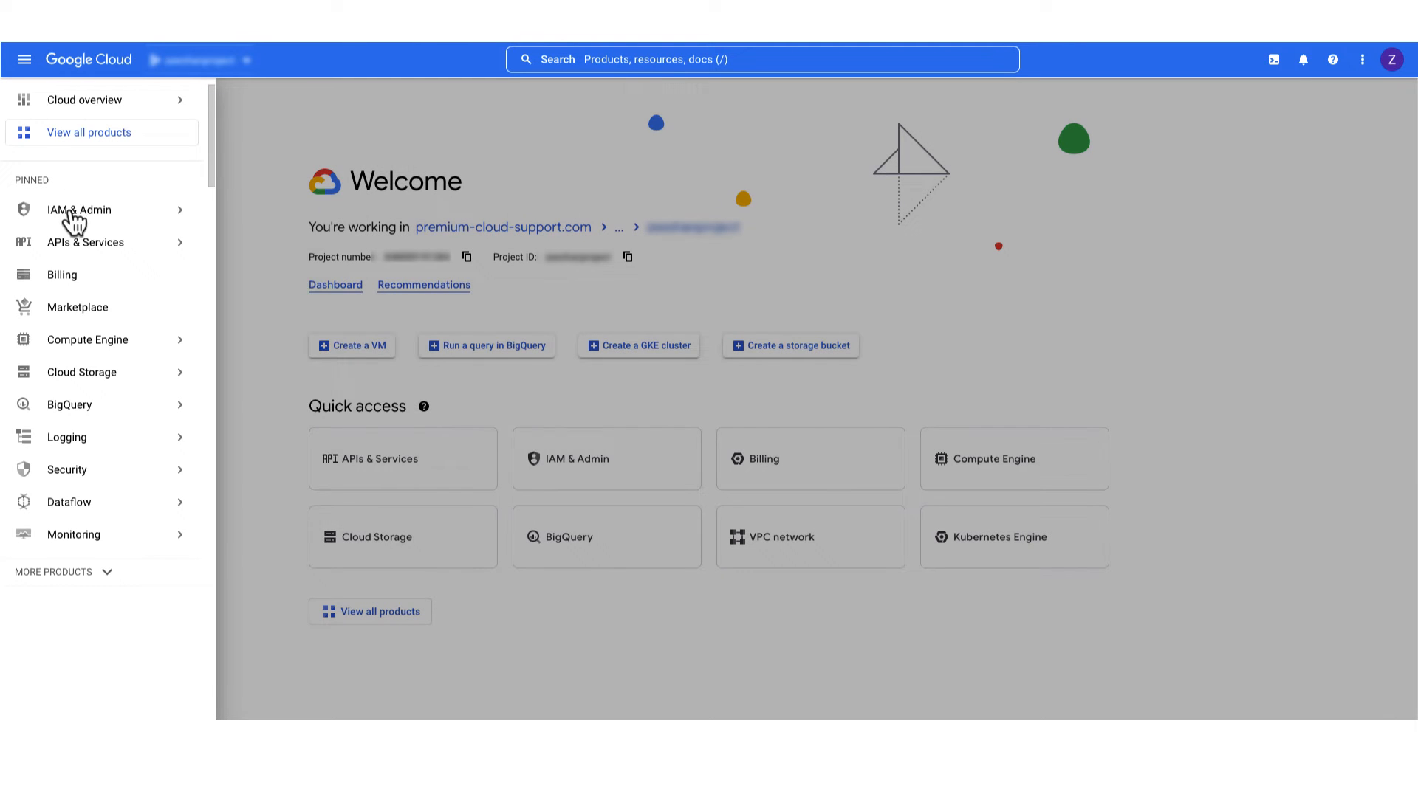
{"action": "left_click", "coordinate": [79, 209]}
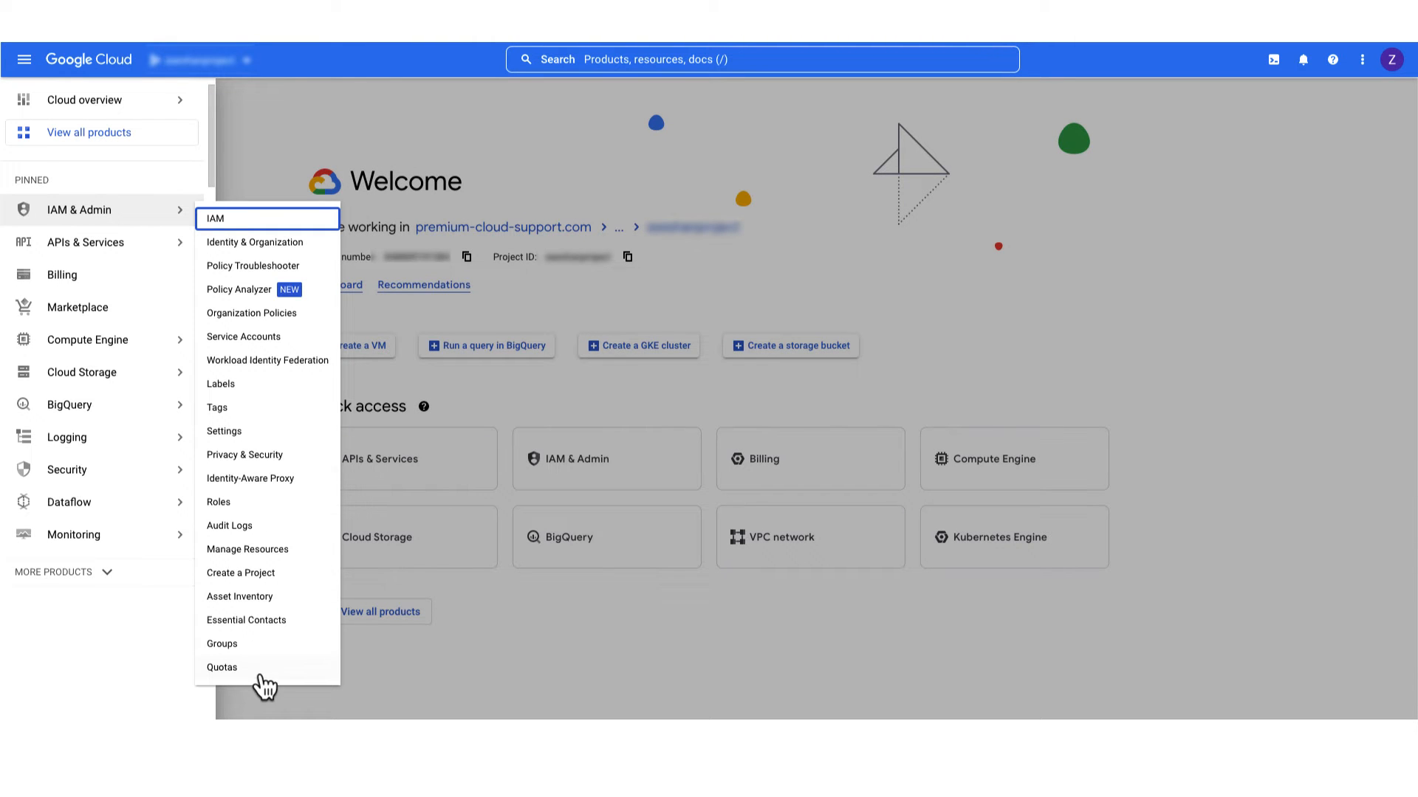
{"action": "left_click", "coordinate": [222, 667]}
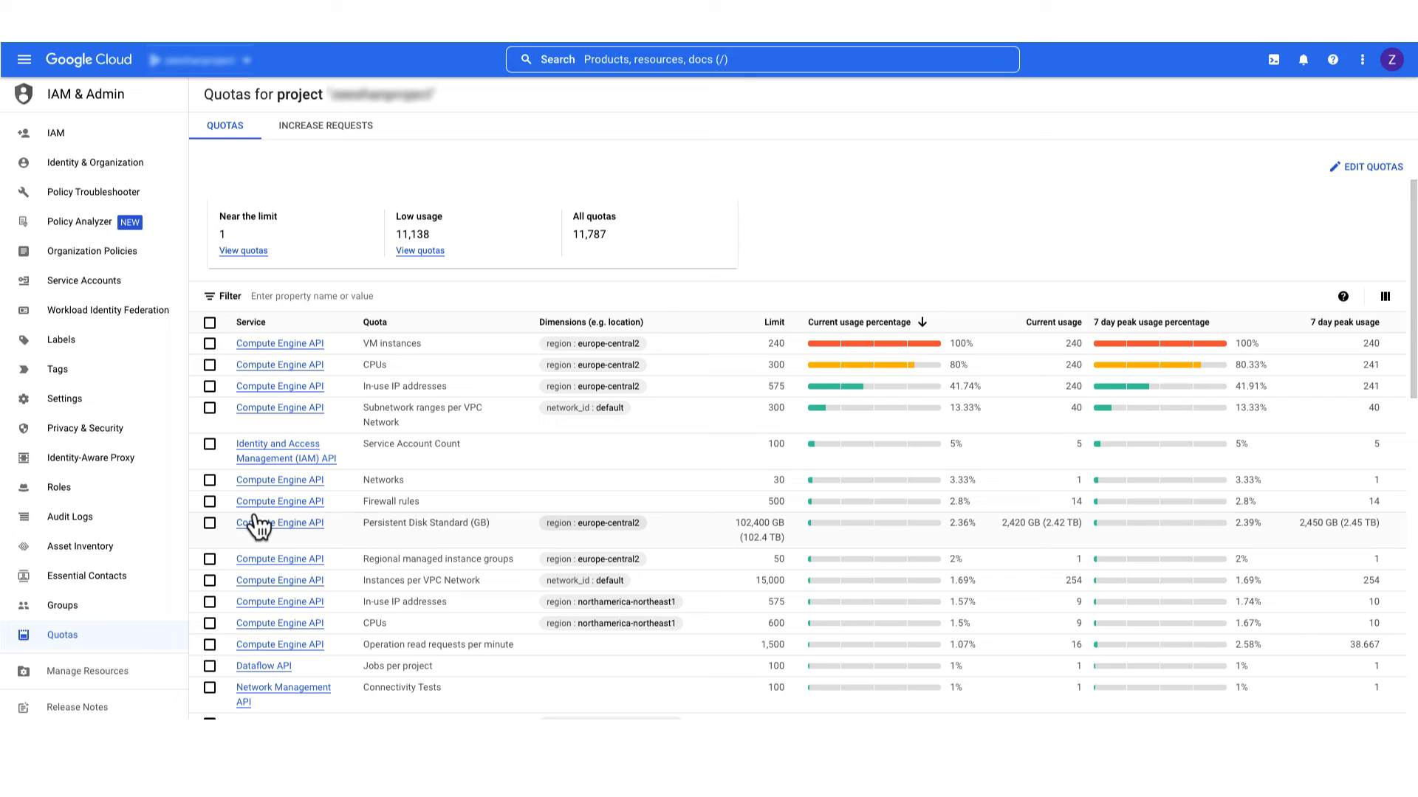
- Filter quotas to Service: Compute Engine API and Quota: VM instances
{"action": "left_click", "coordinate": [312, 295]}
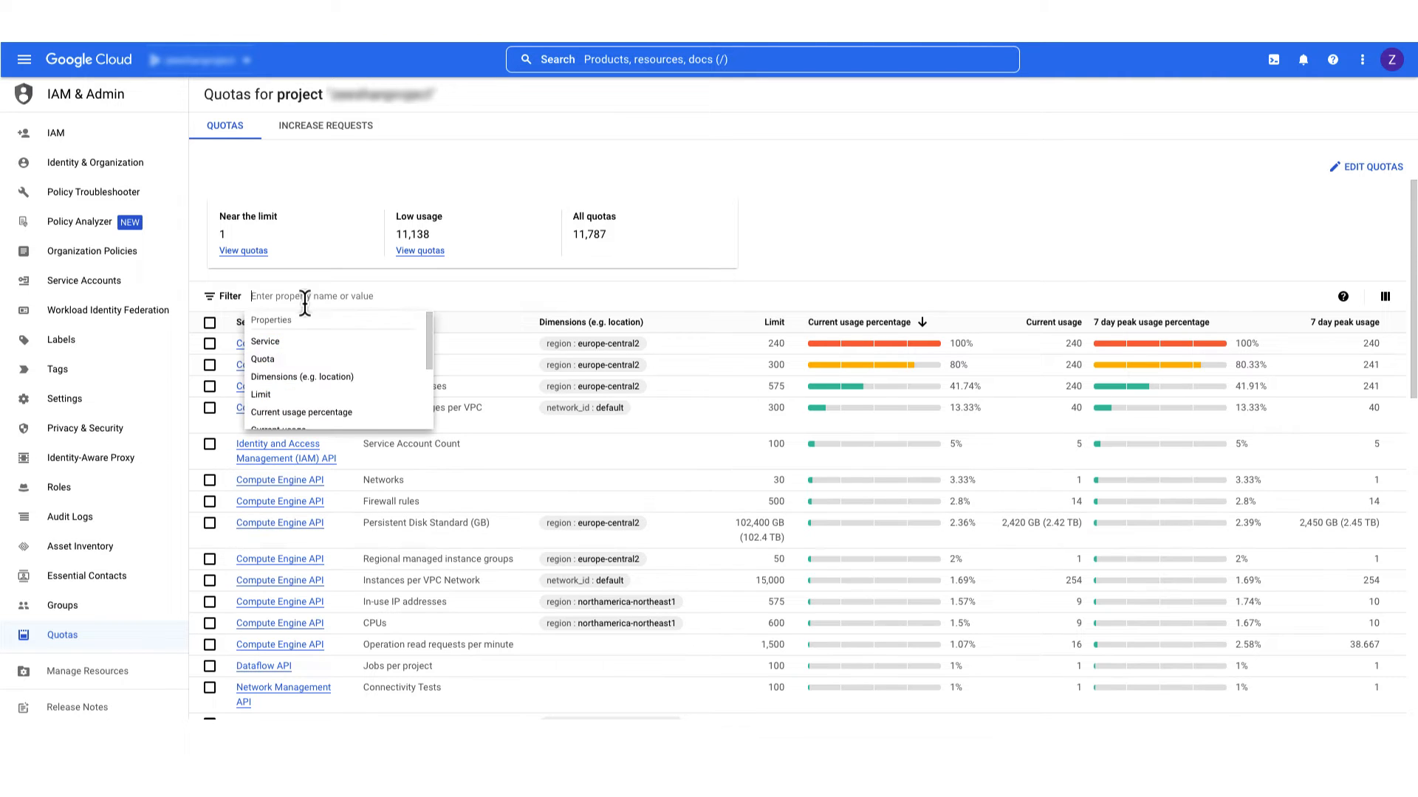
{"action": "type", "text": "Service:compu"}
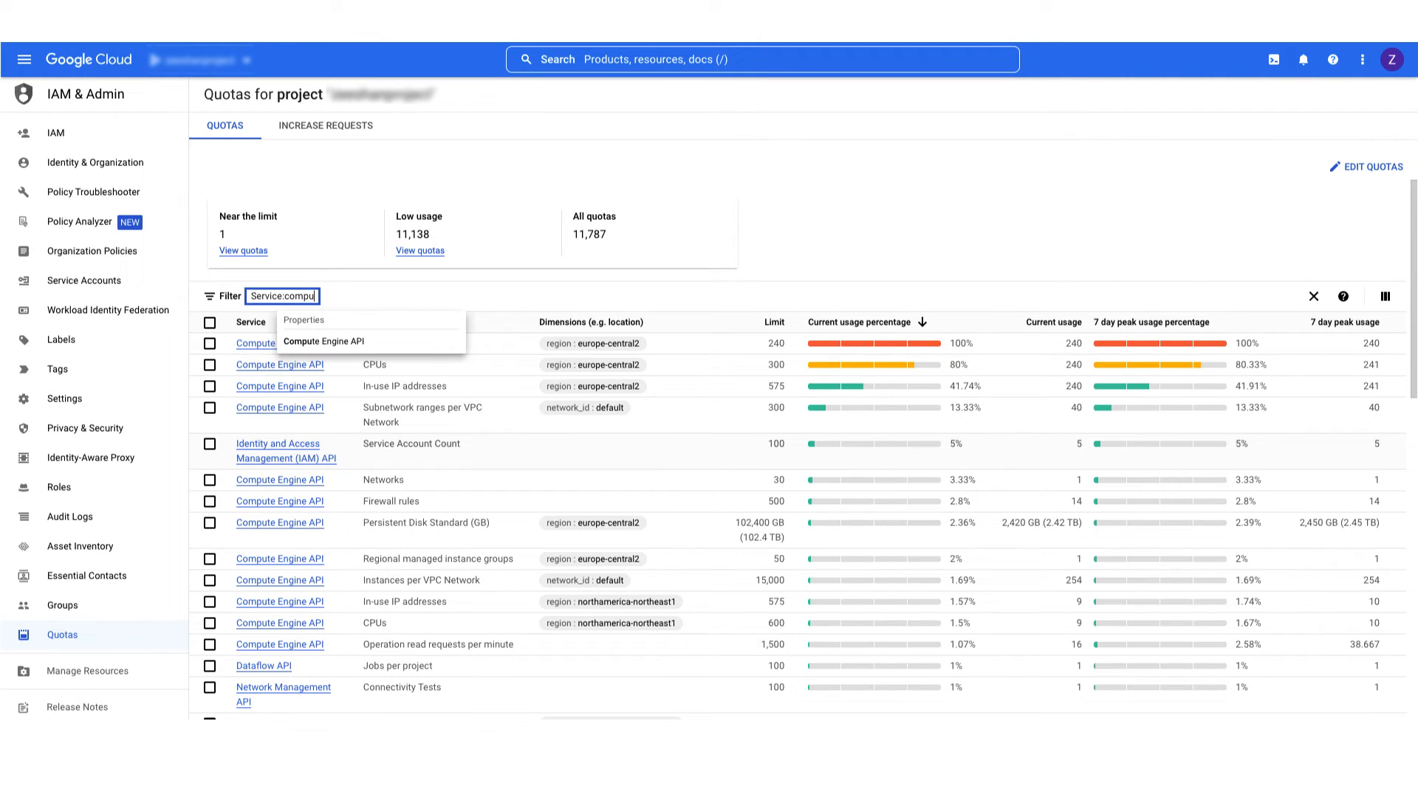
{"action": "left_click", "coordinate": [323, 341]}
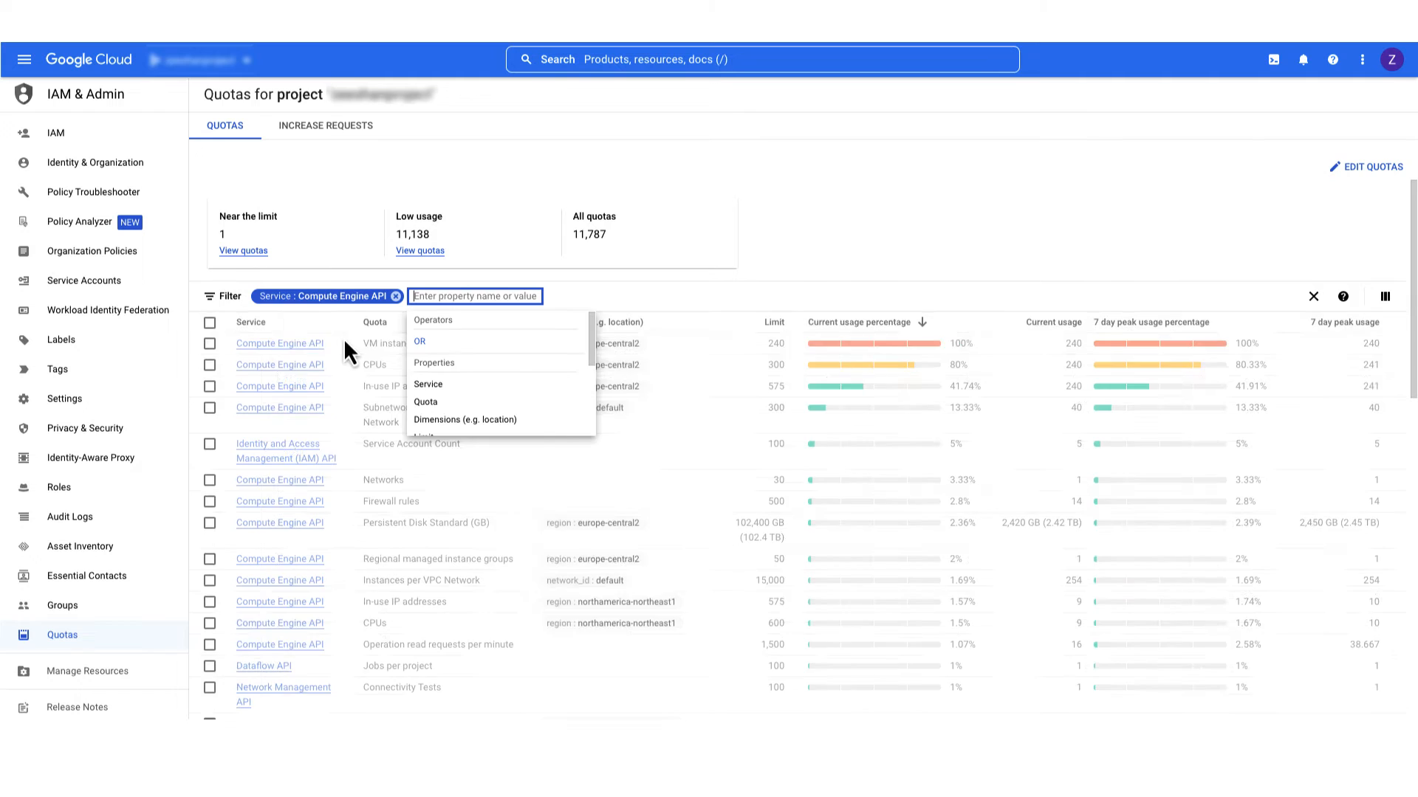
{"action": "type", "text": "quot"}
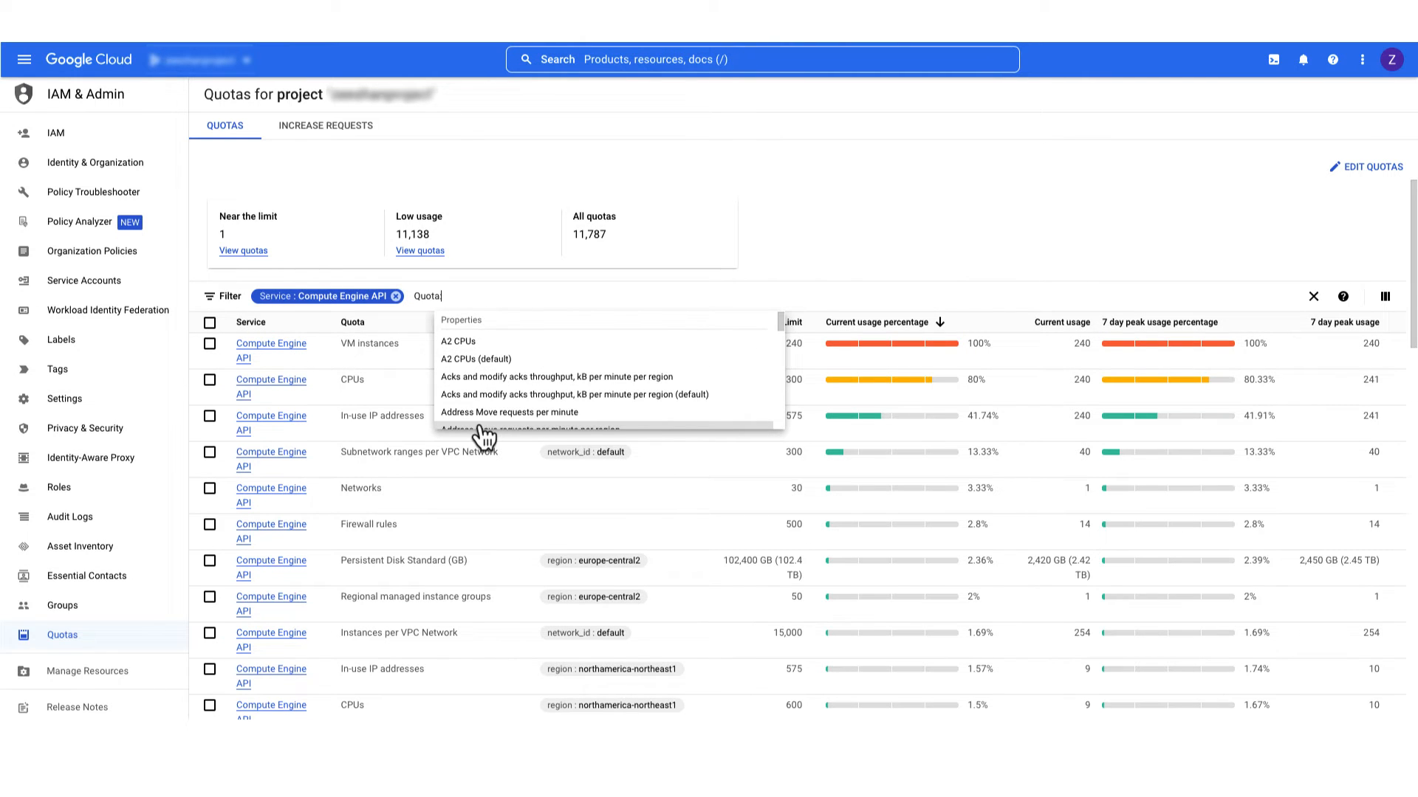
{"action": "type", "text": "vm ins"}
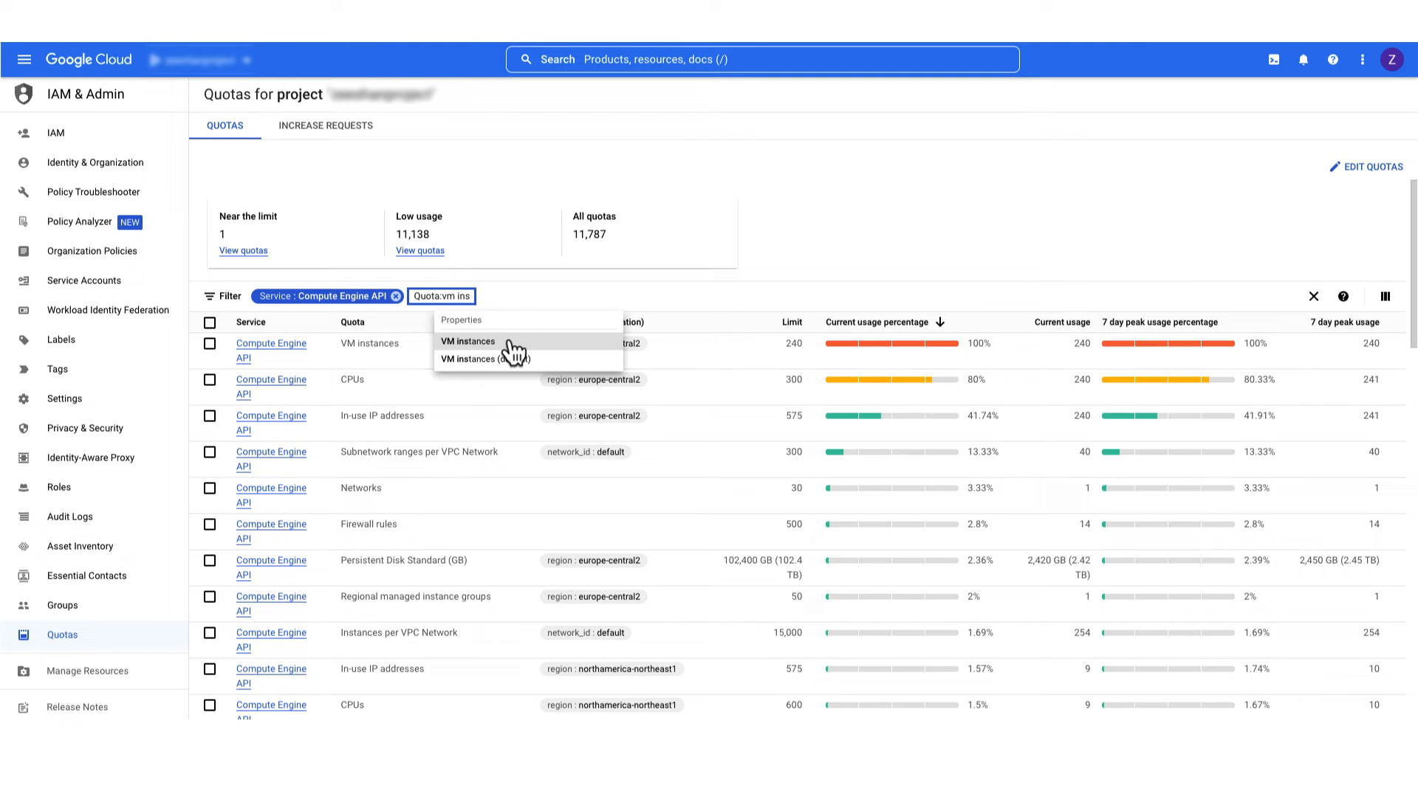
{"action": "left_click", "coordinate": [468, 342]}
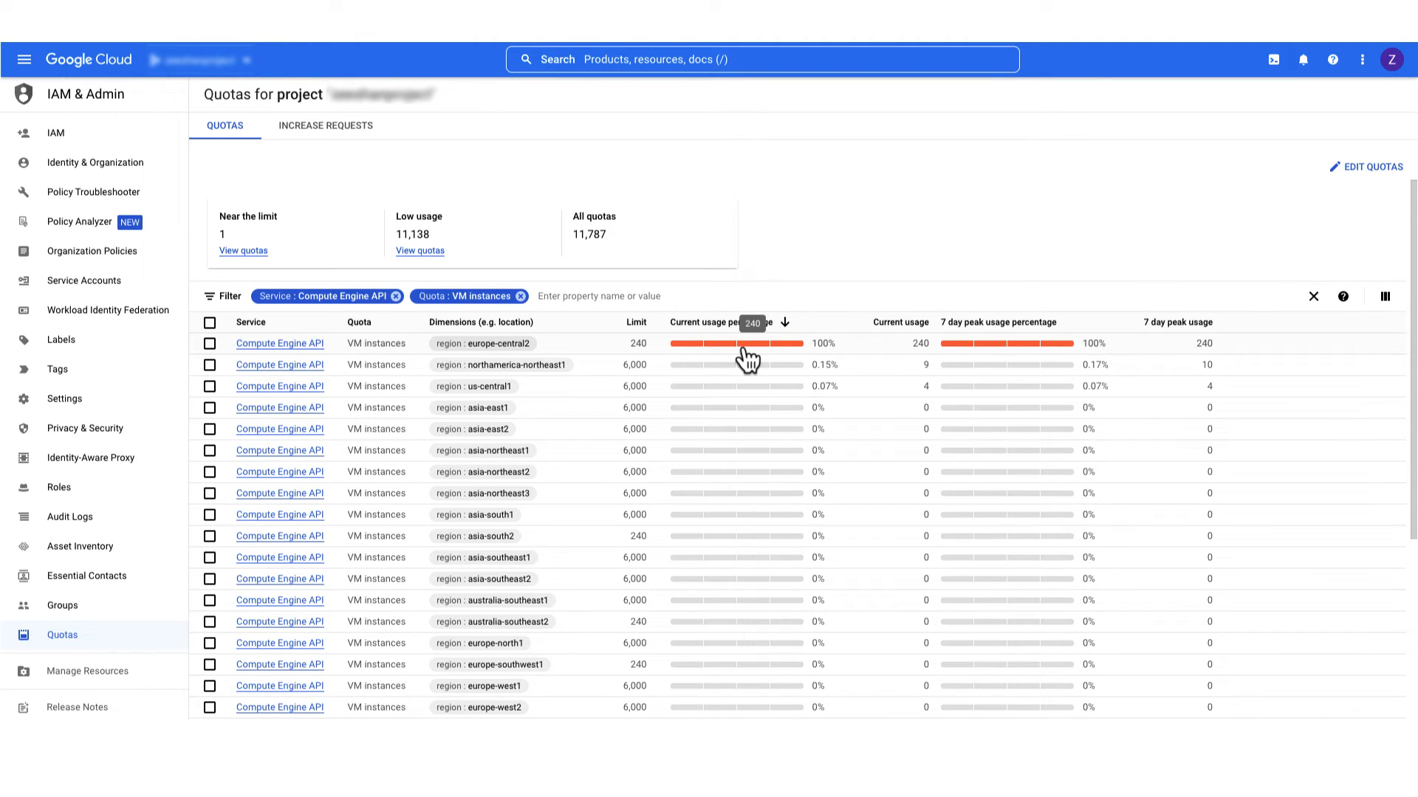
{"action": "mouse_move", "coordinate": [773, 325]}
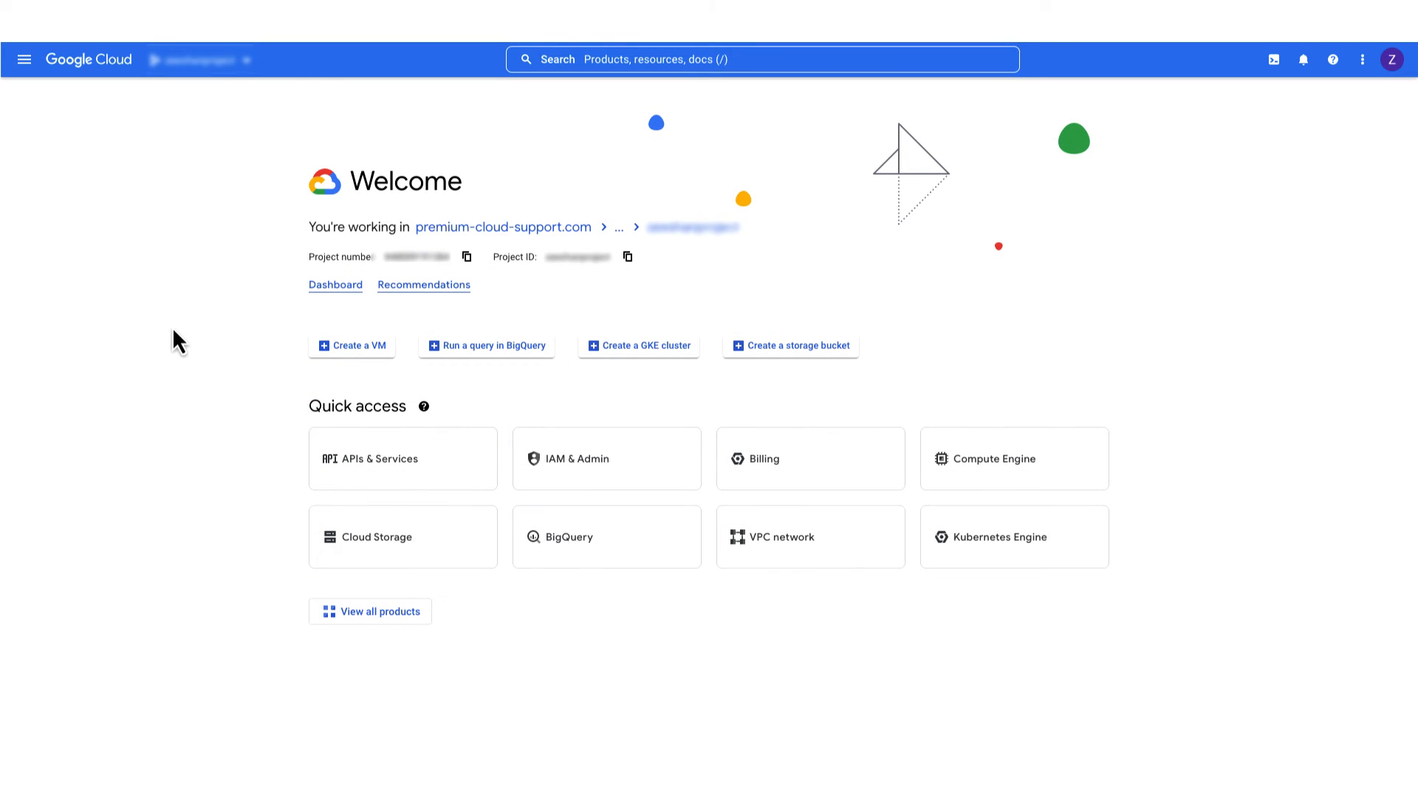
{"action": "mouse_move", "coordinate": [164, 325]}
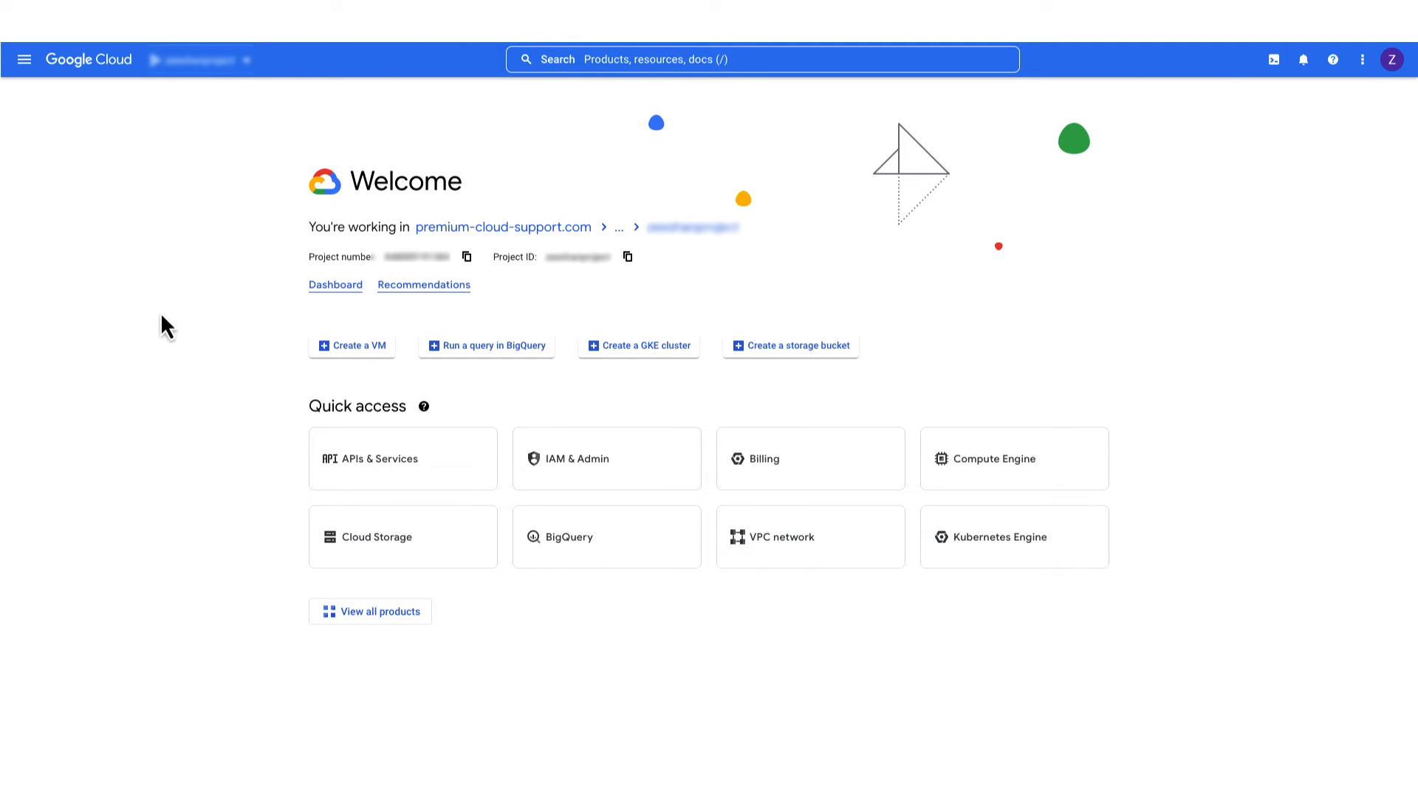
- In Monitoring's Metrics explorer, select the Consumer Quota allocation quota usage metric
{"action": "left_click", "coordinate": [25, 60]}
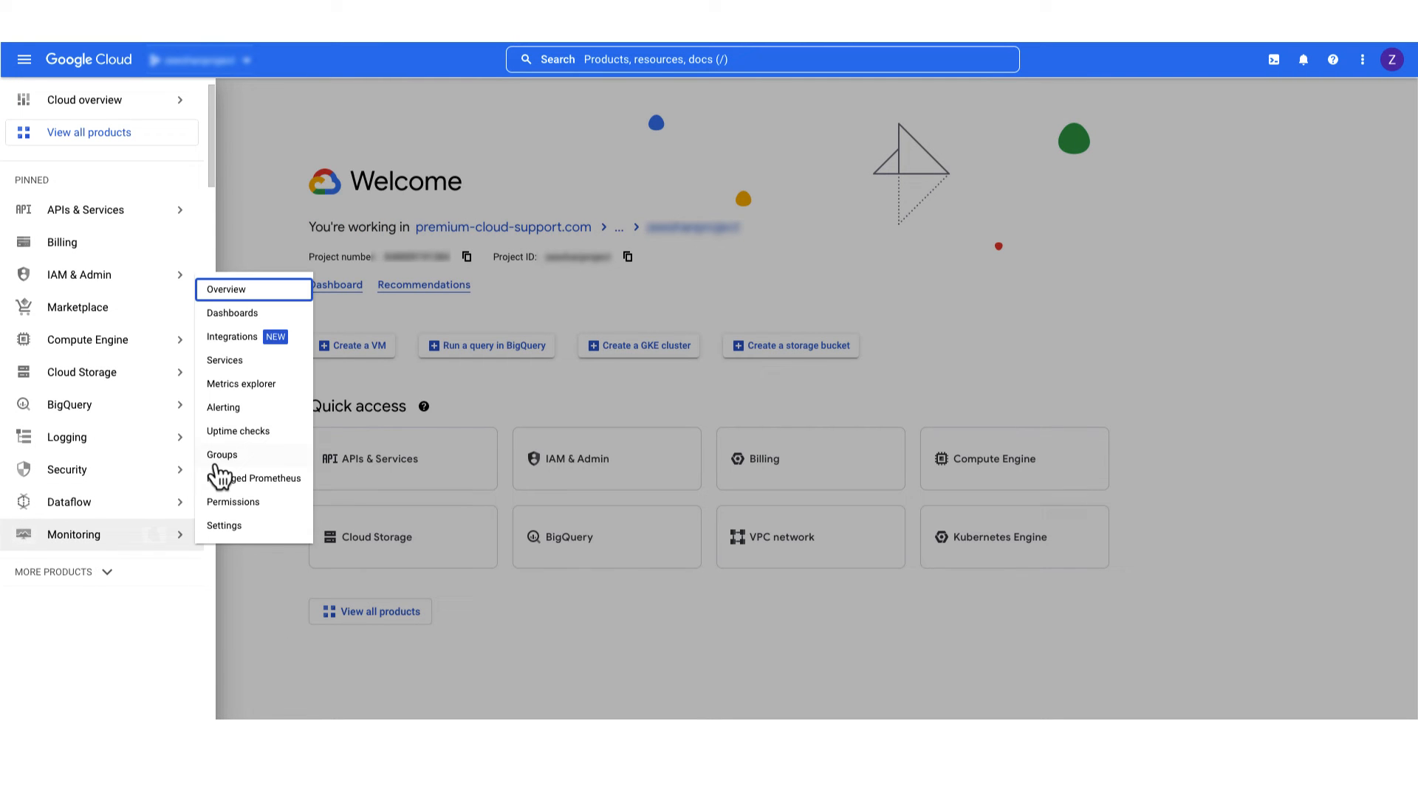
{"action": "left_click", "coordinate": [240, 384]}
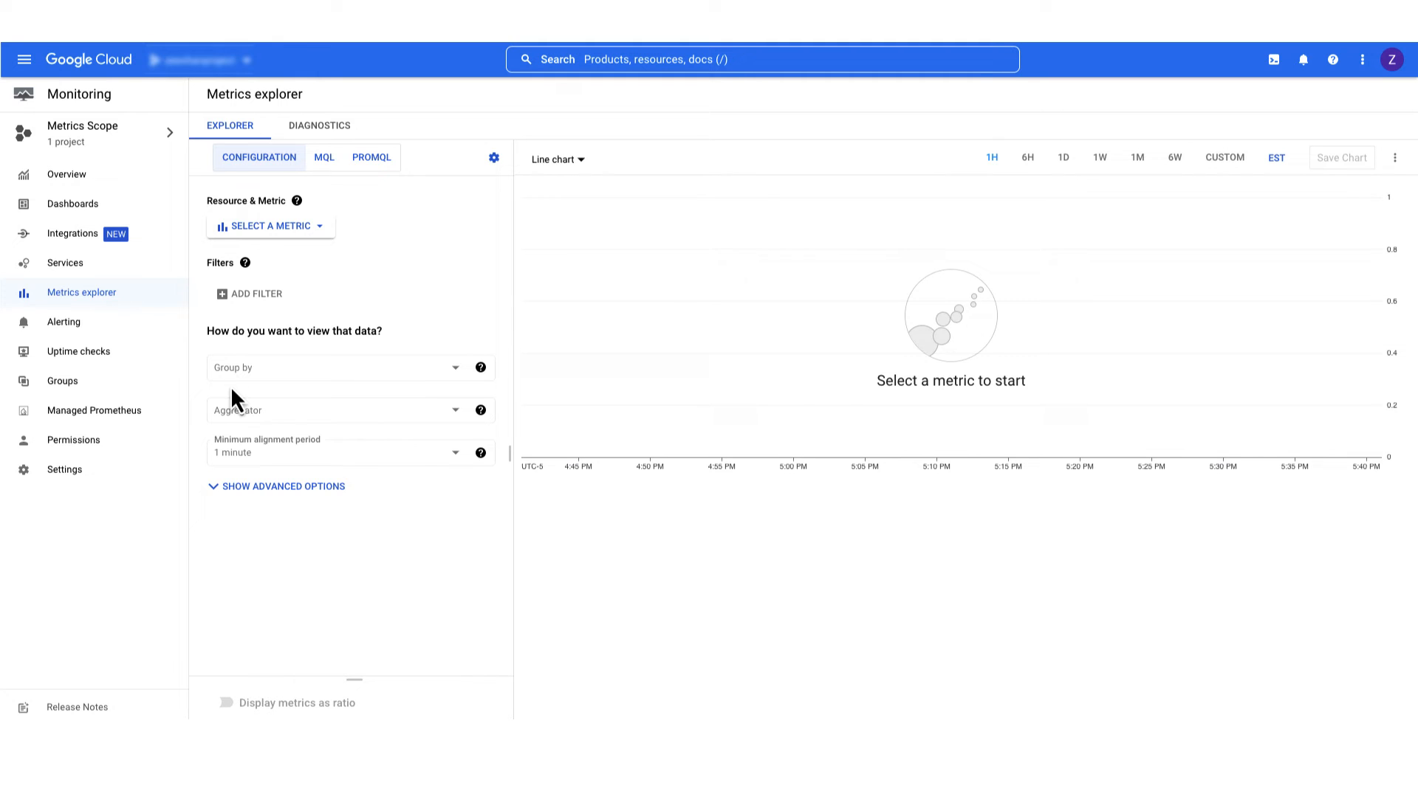
{"action": "left_click", "coordinate": [269, 226]}
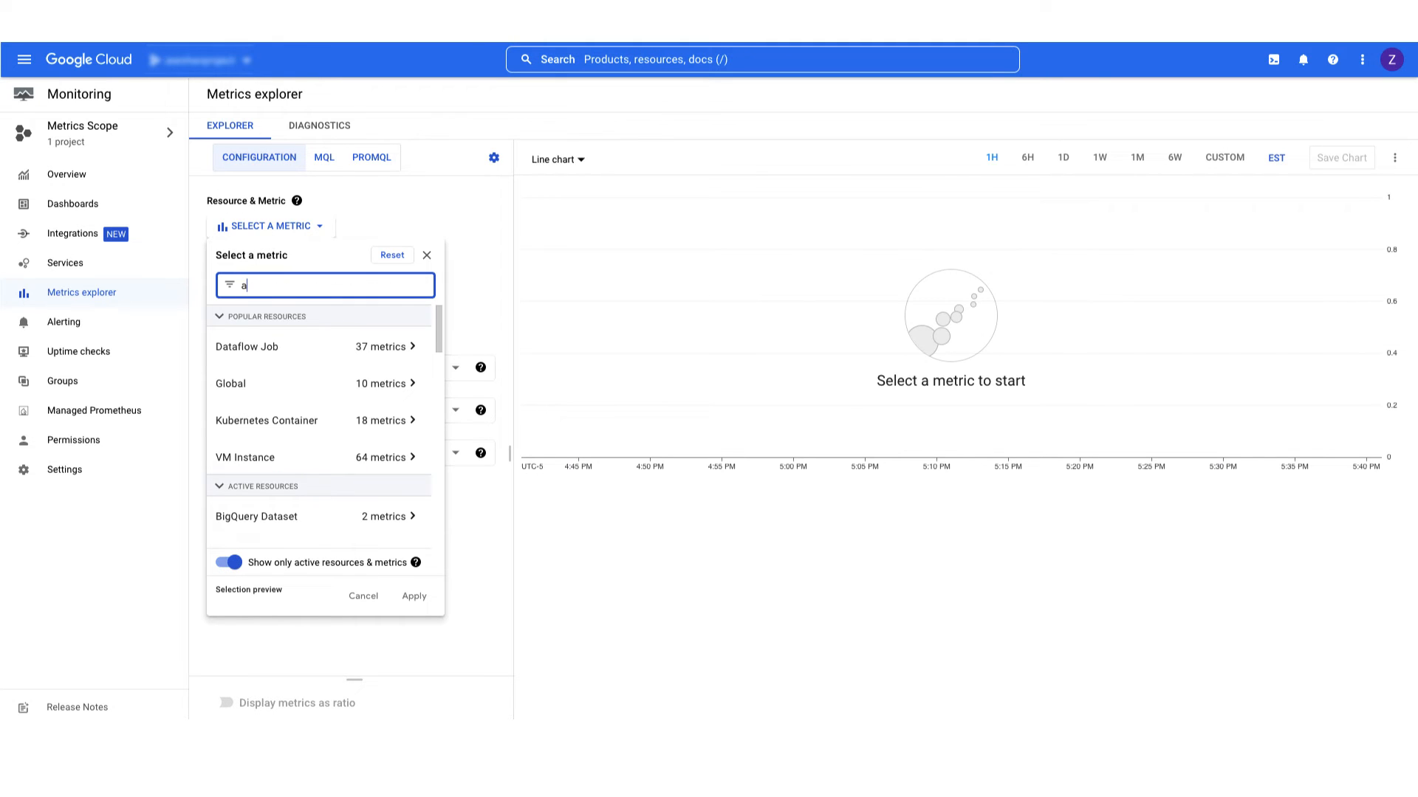
{"action": "type", "text": "llocat"}
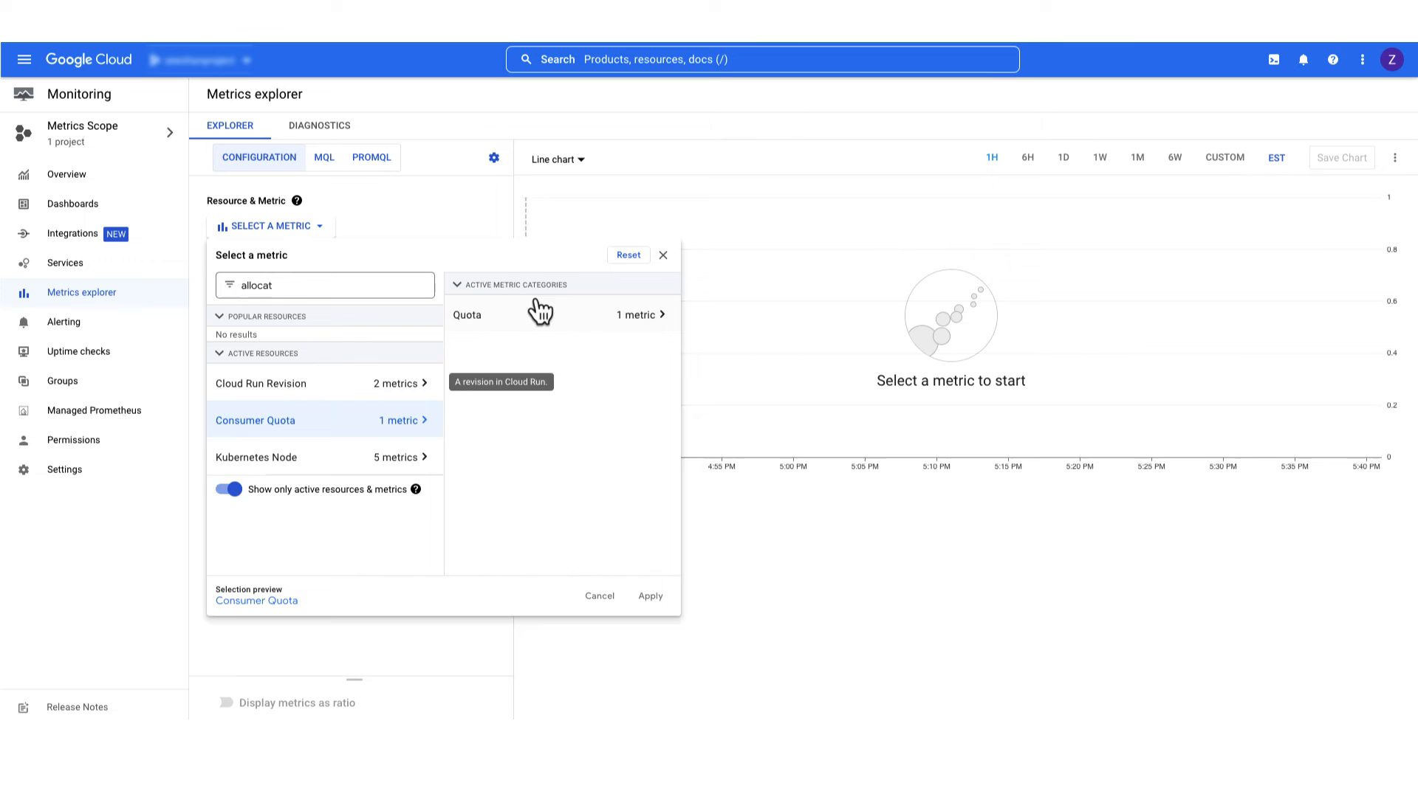
{"action": "left_click", "coordinate": [649, 596]}
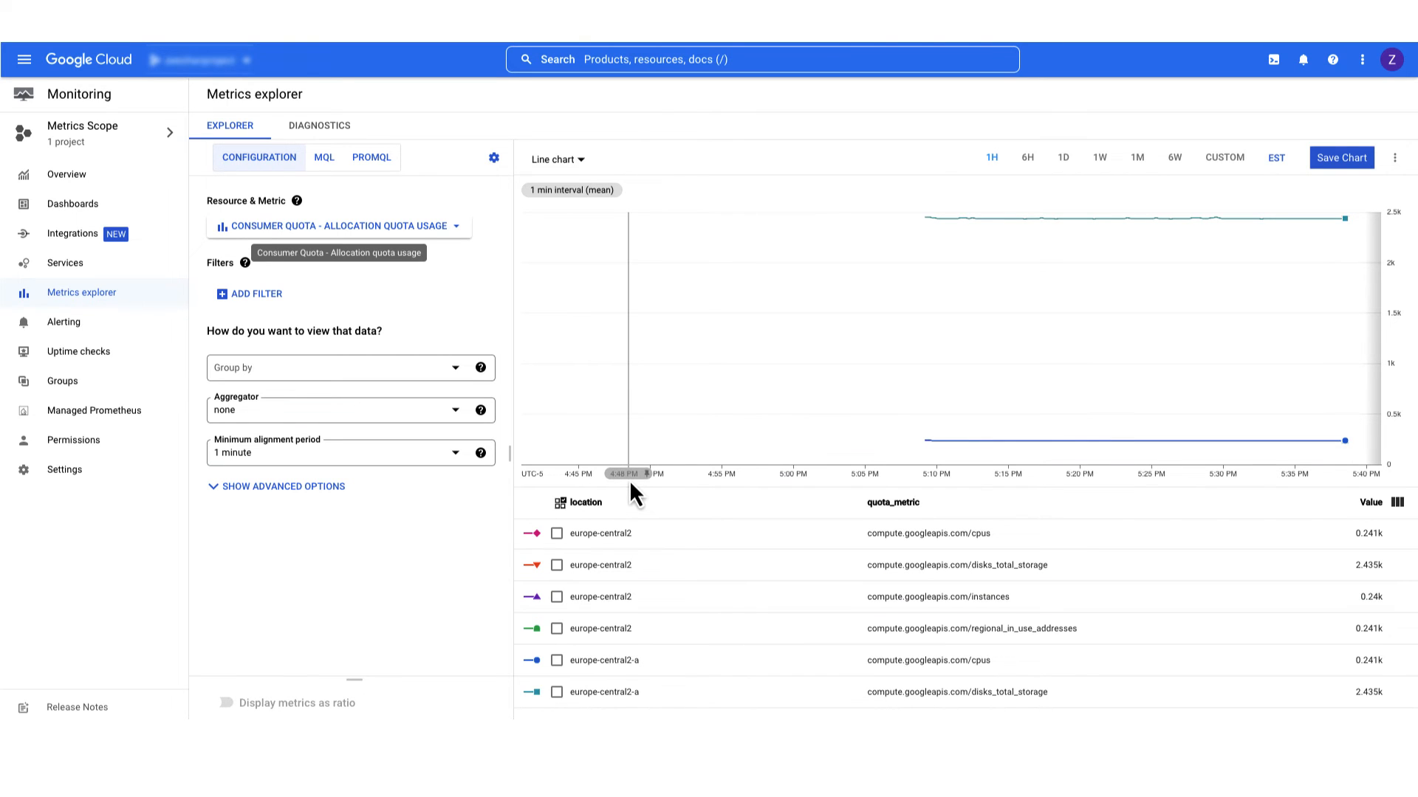
- Search 'quota excee' and chart the Consumer Quota exceeded error metric
{"action": "type", "text": "quota excee"}
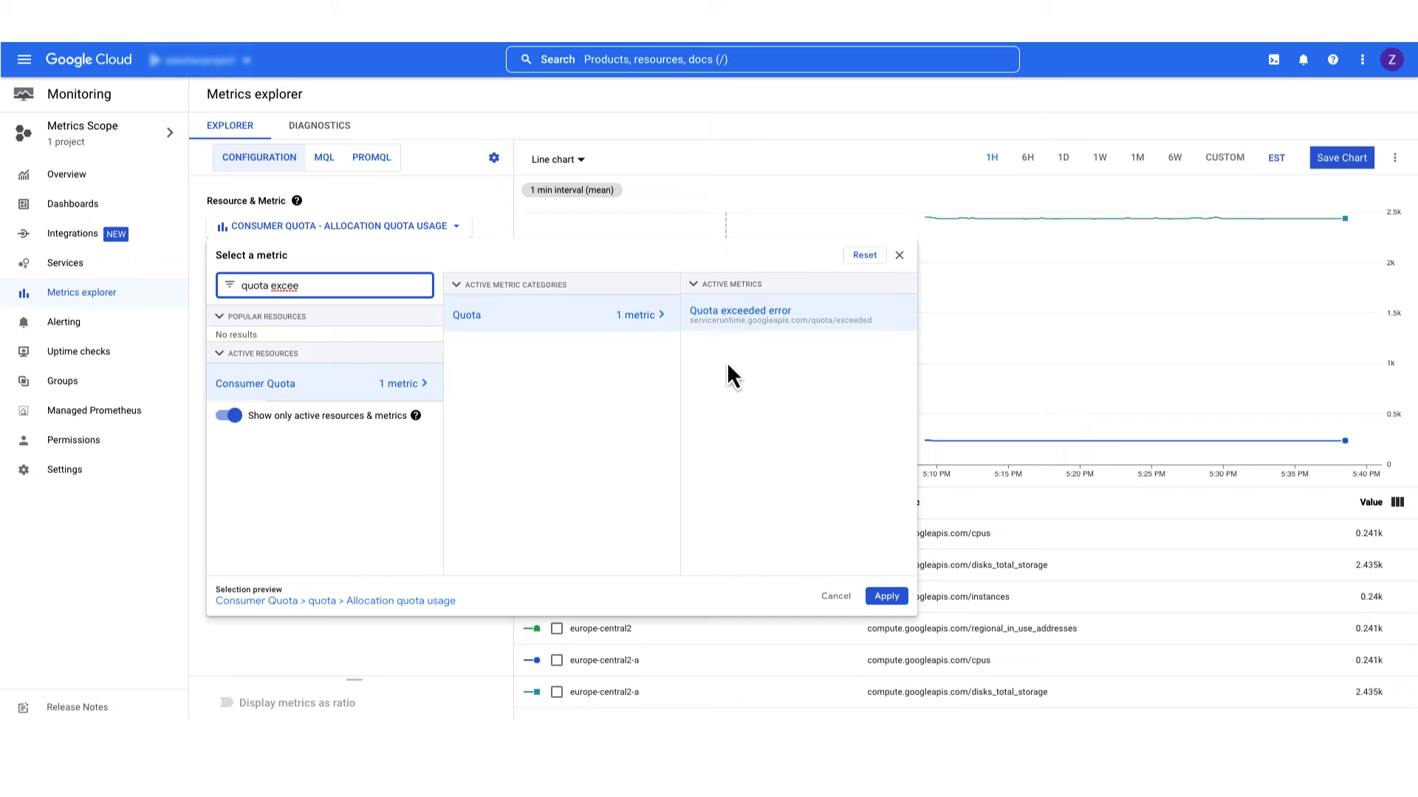
{"action": "left_click", "coordinate": [738, 314]}
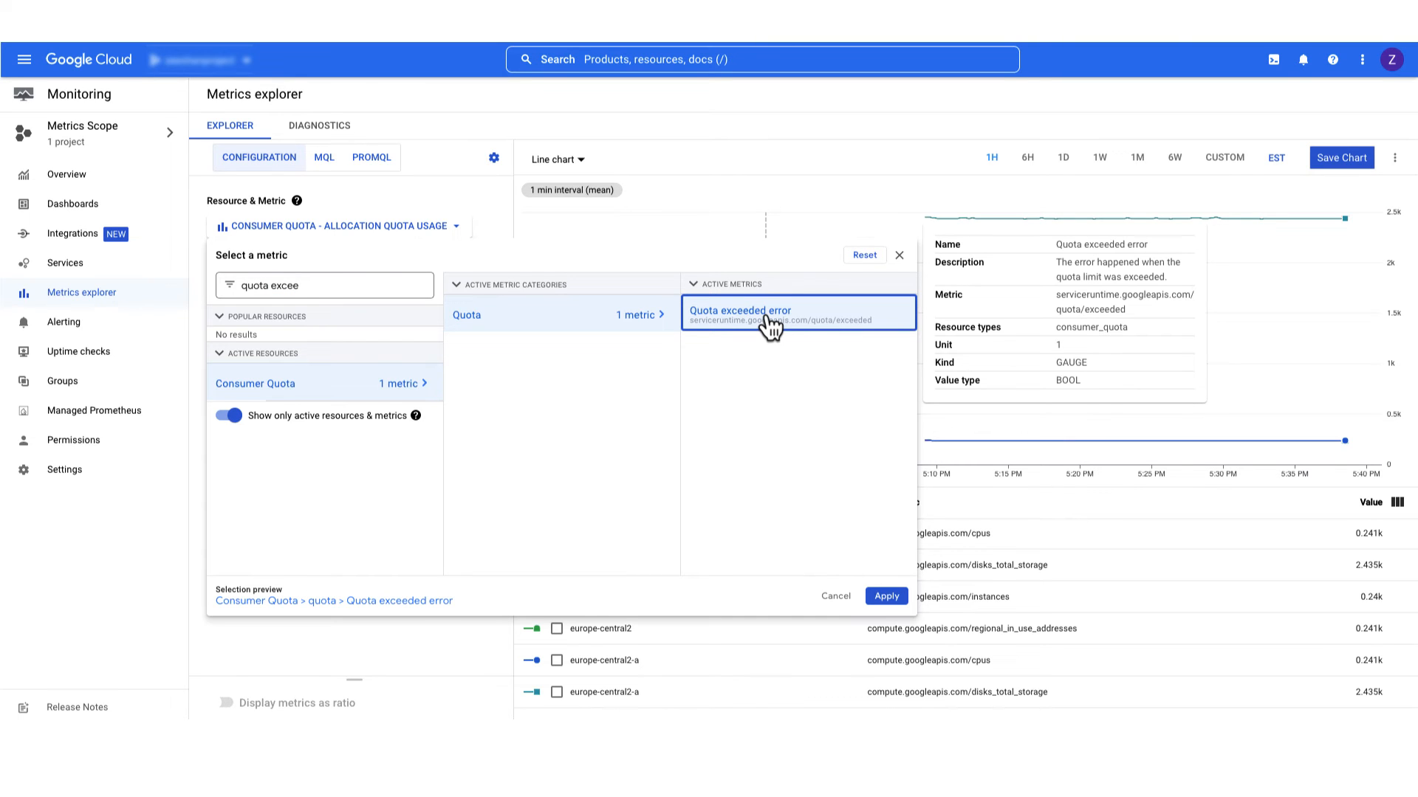
{"action": "left_click", "coordinate": [886, 596]}
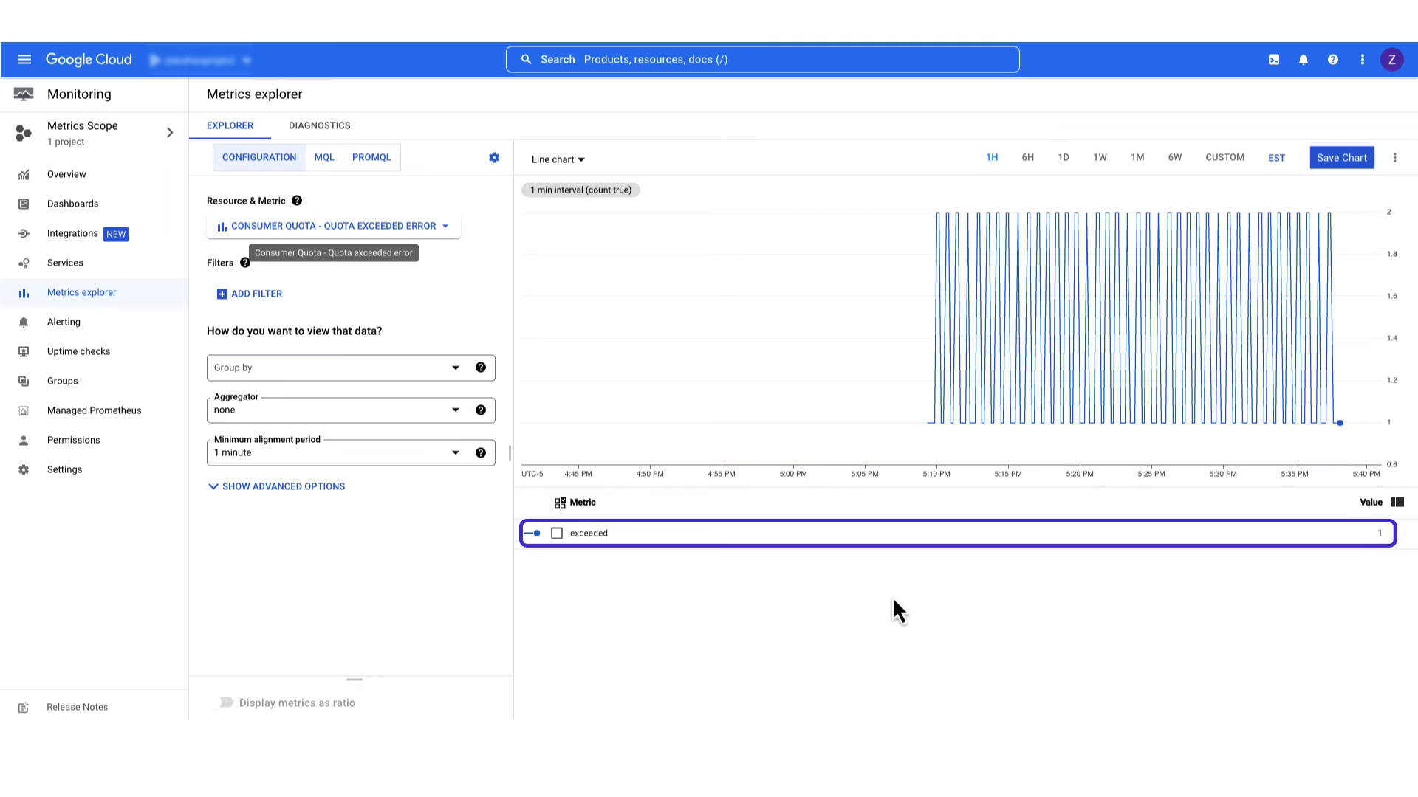
{"action": "mouse_move", "coordinate": [995, 371]}
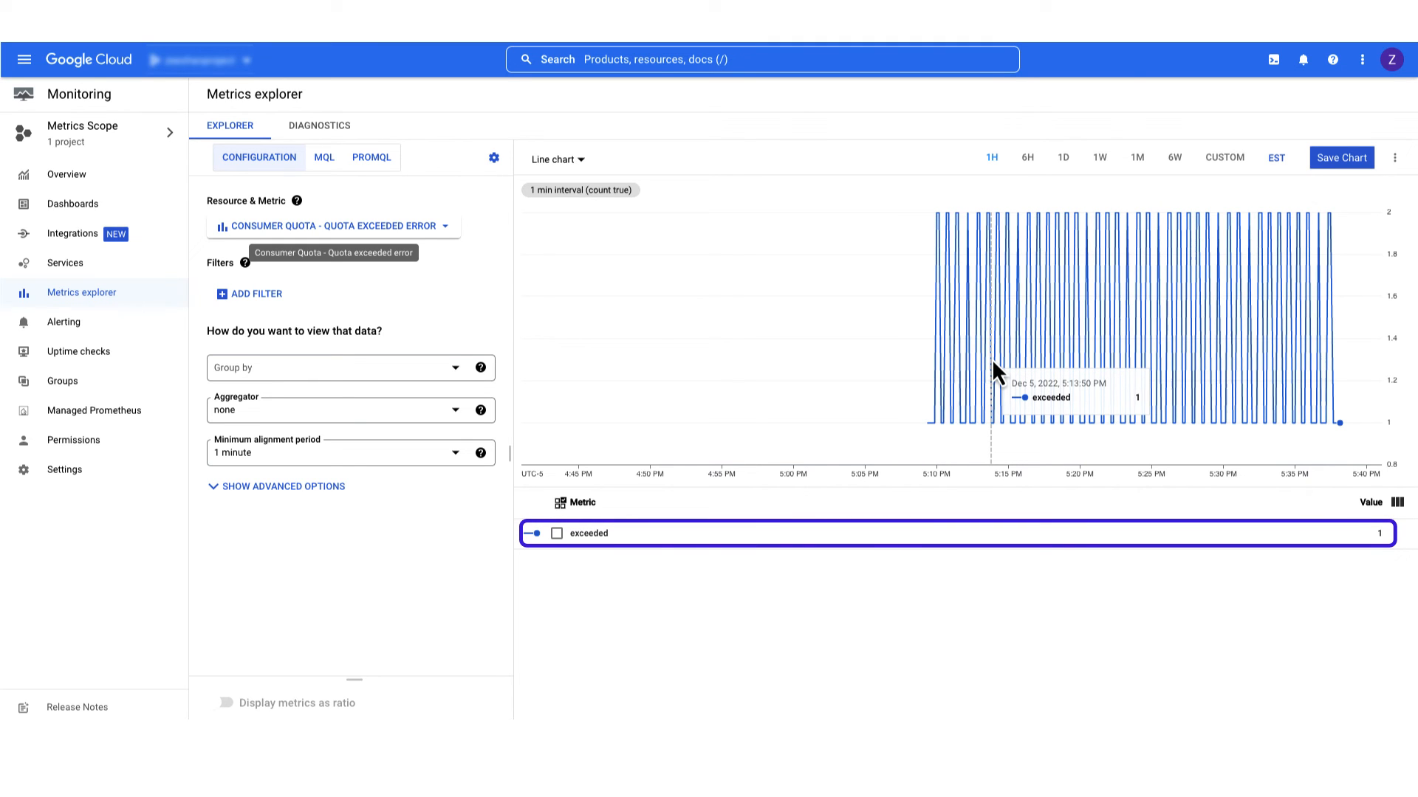